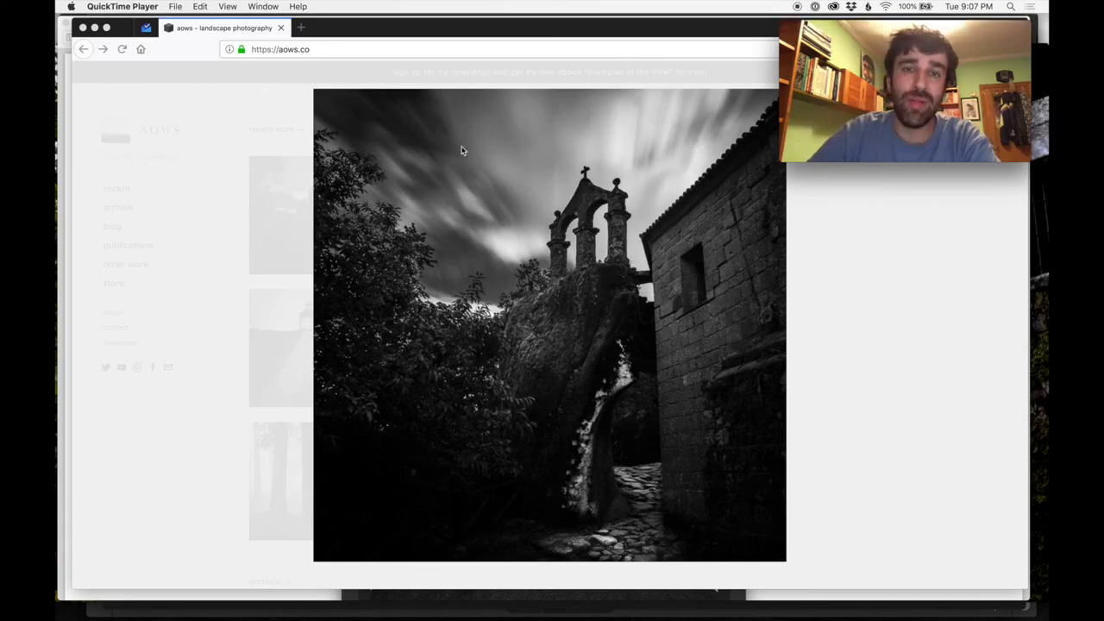
mouse_move(496, 327)
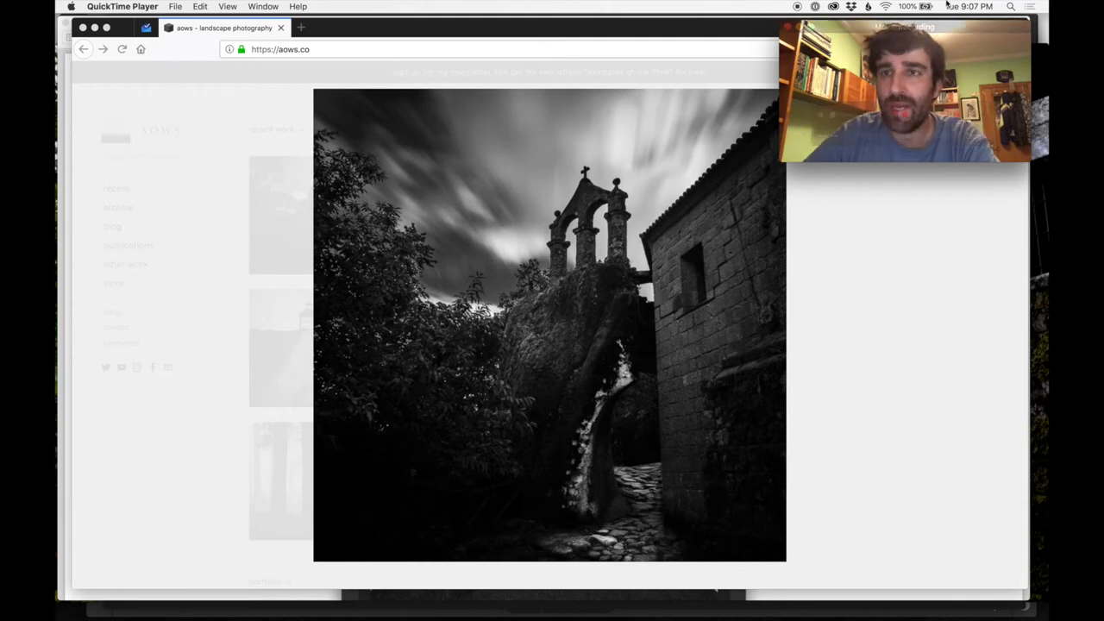
Bring the browser forward, close the enlarged photo, and highlight the Lightroom CC workflow title
click(969, 6)
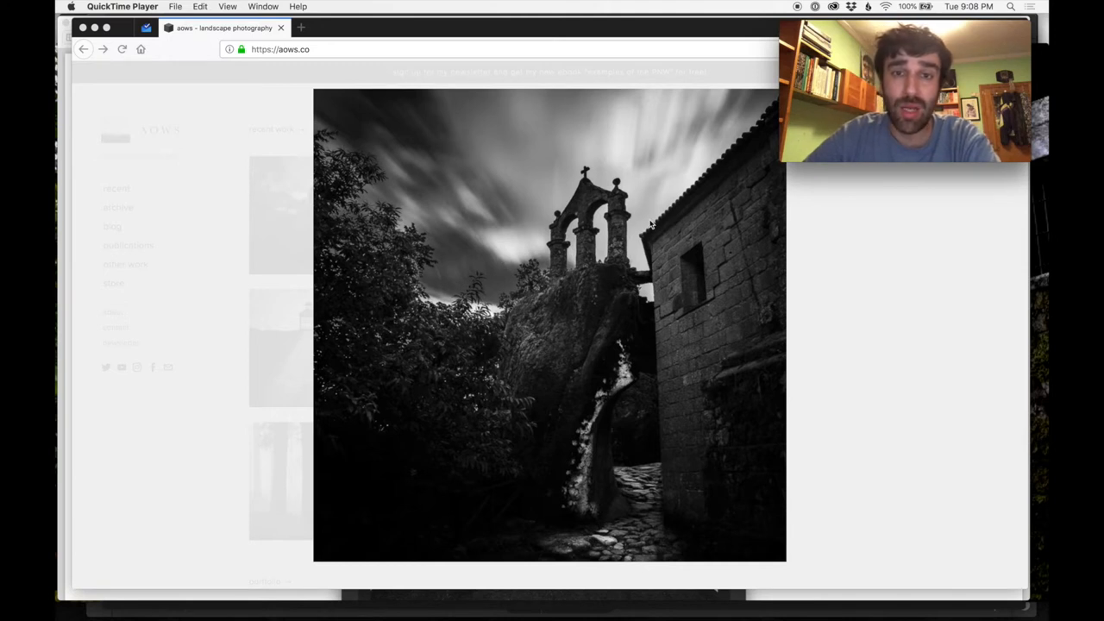
mouse_move(518, 166)
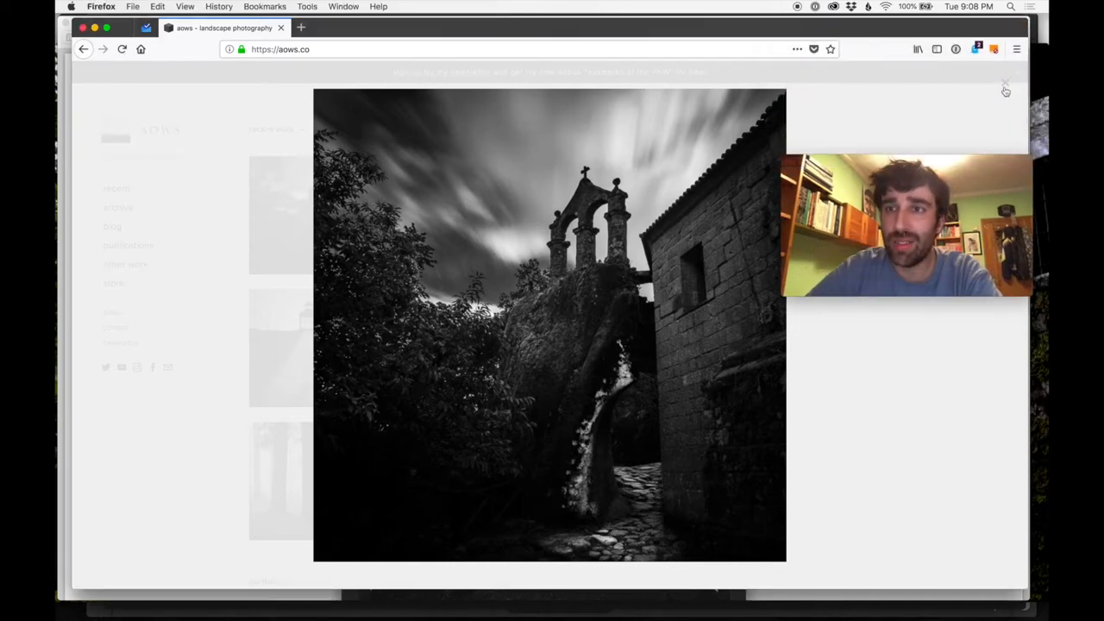
click(1005, 90)
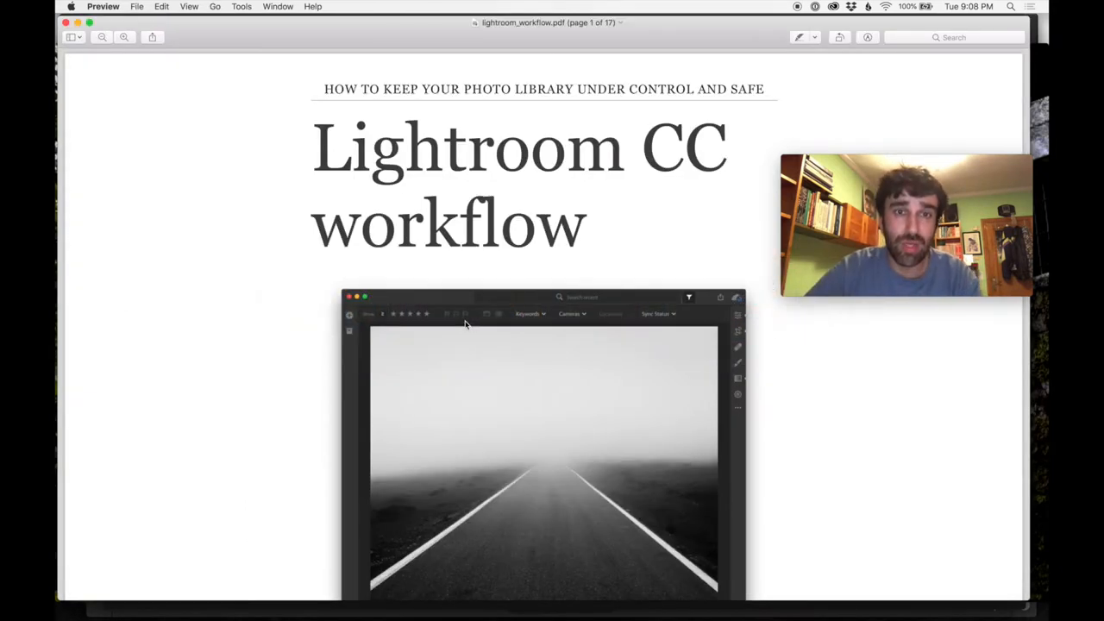
drag(319, 147, 587, 250)
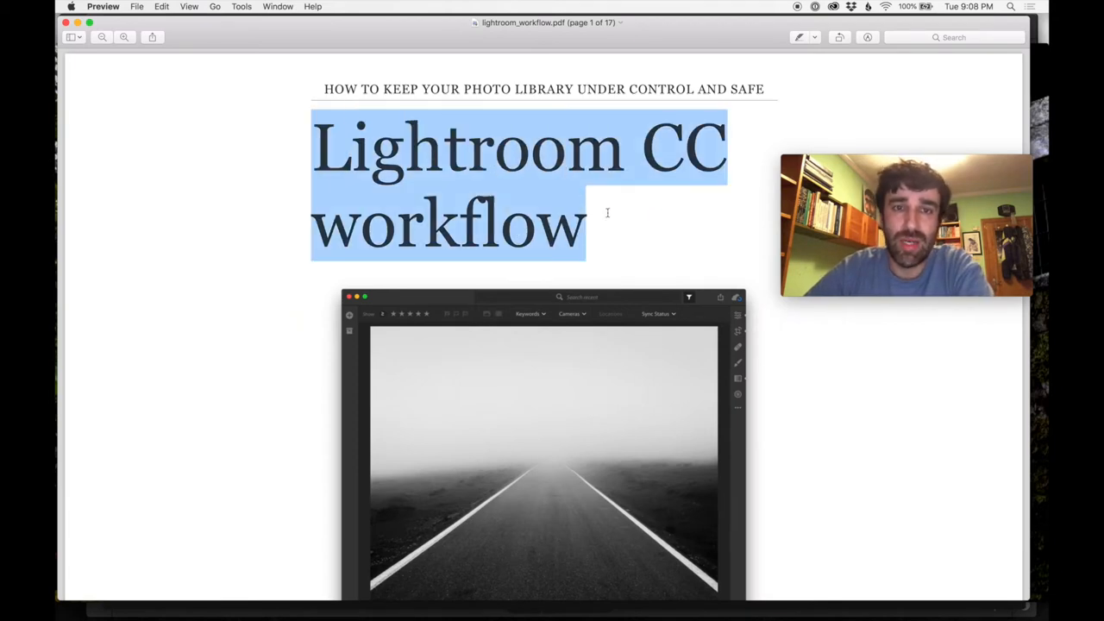
Scroll through the ebook from its cover down to page 8
scroll(down, 3)
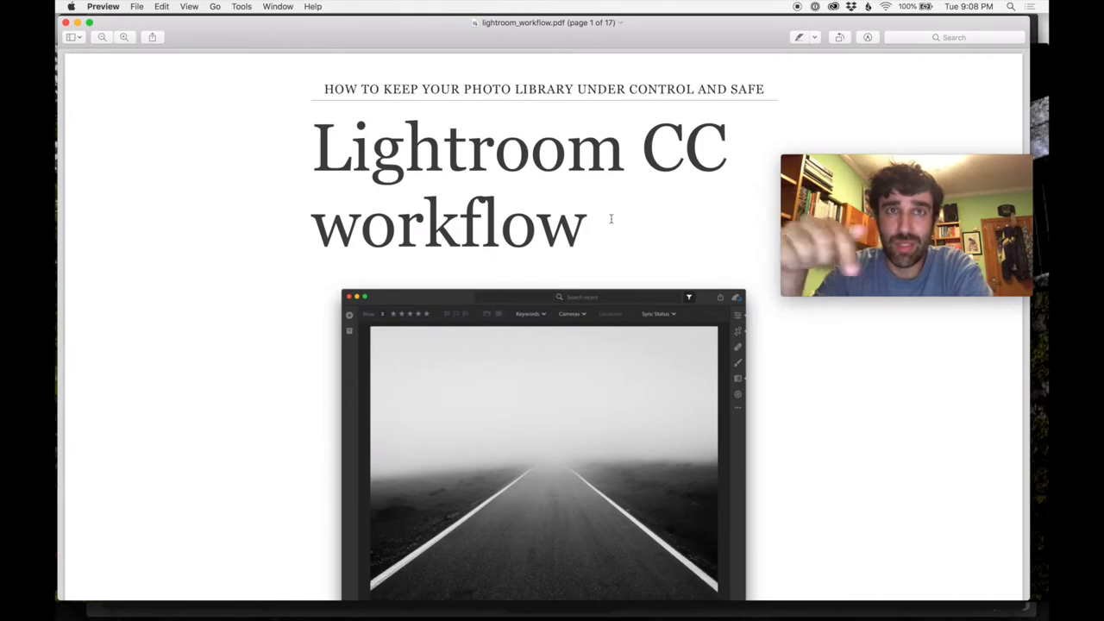
scroll(down, 3)
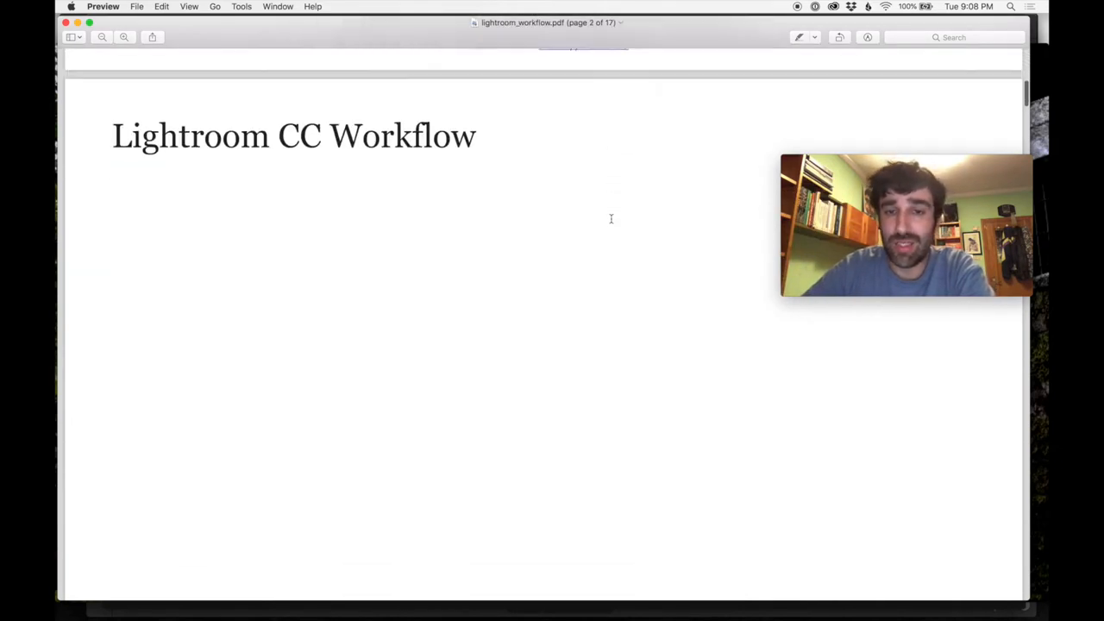
scroll(down, 3)
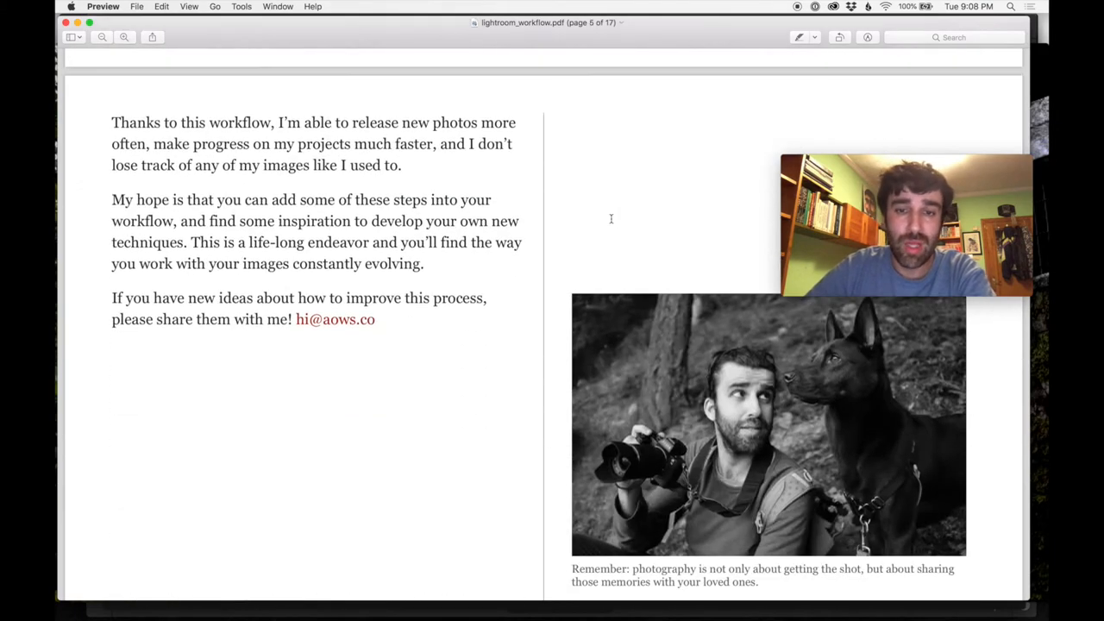
scroll(down, 3)
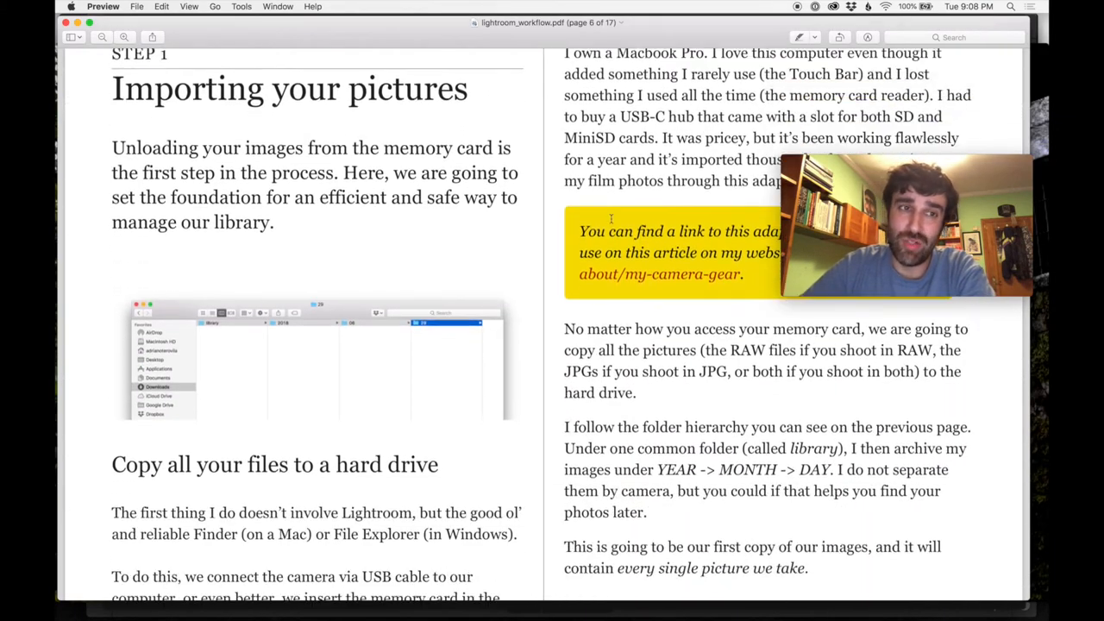
scroll(down, 3)
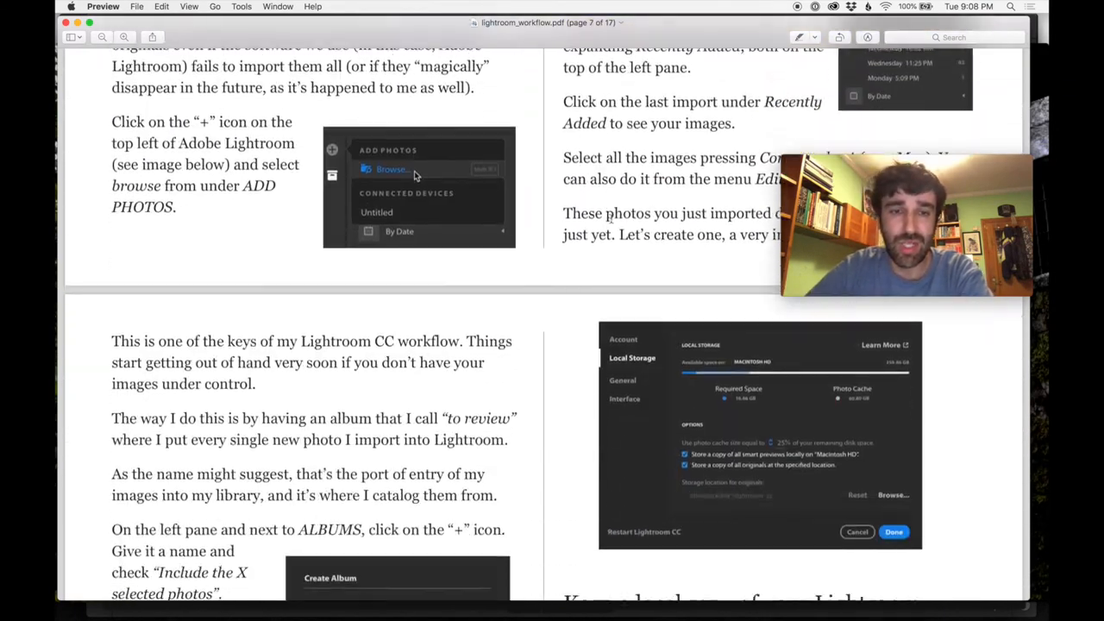
scroll(down, 3)
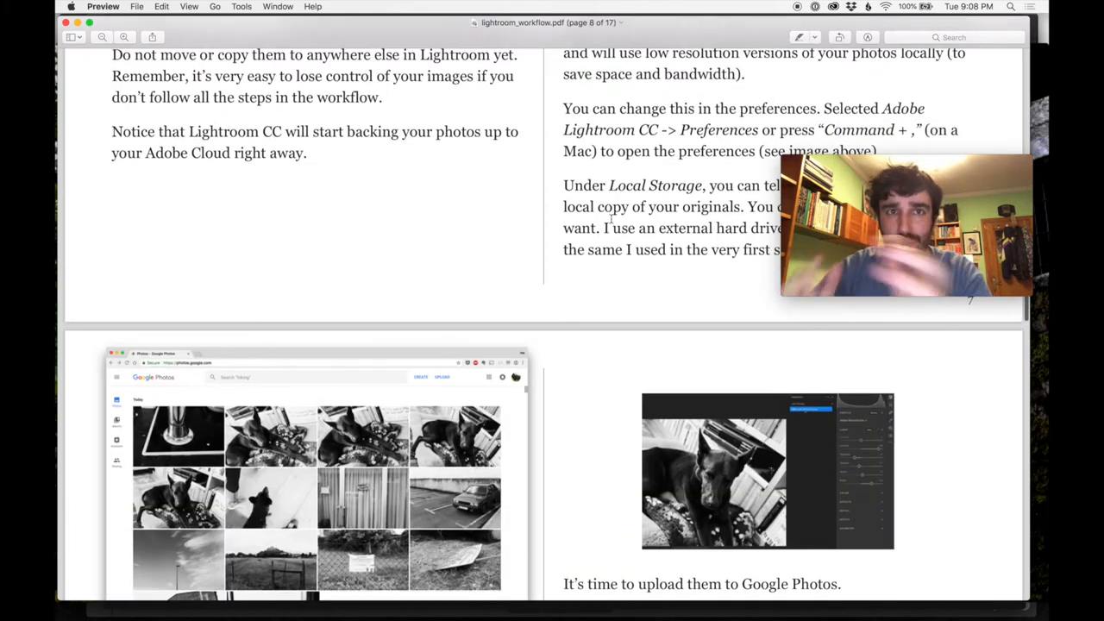
scroll(down, 3)
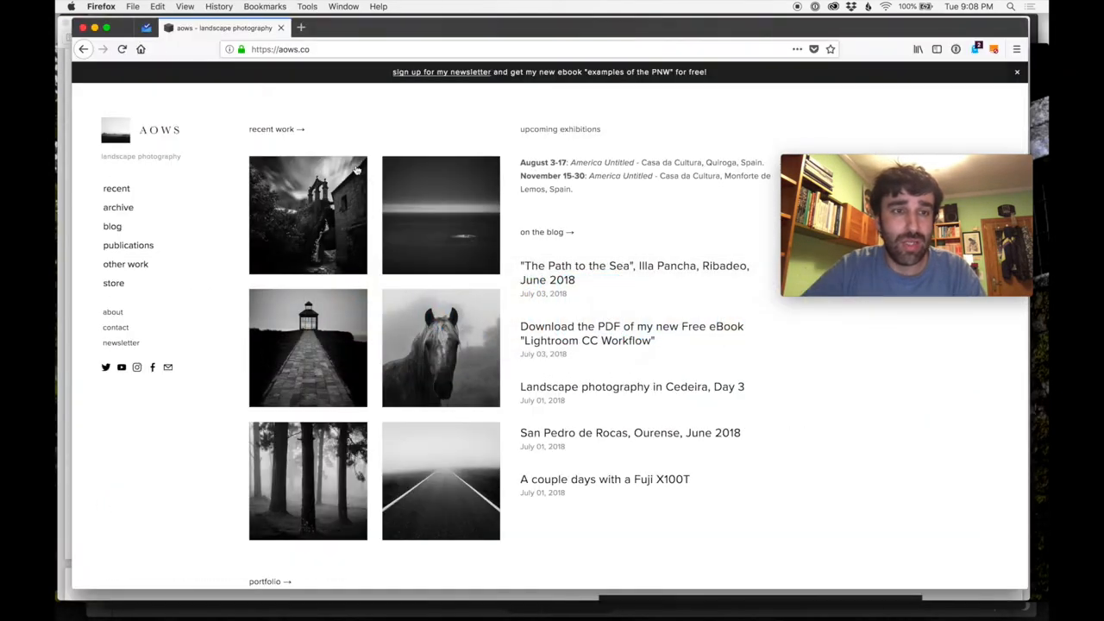
Go to Publications and browse the Lightroom CC Workflow ebook page
click(127, 245)
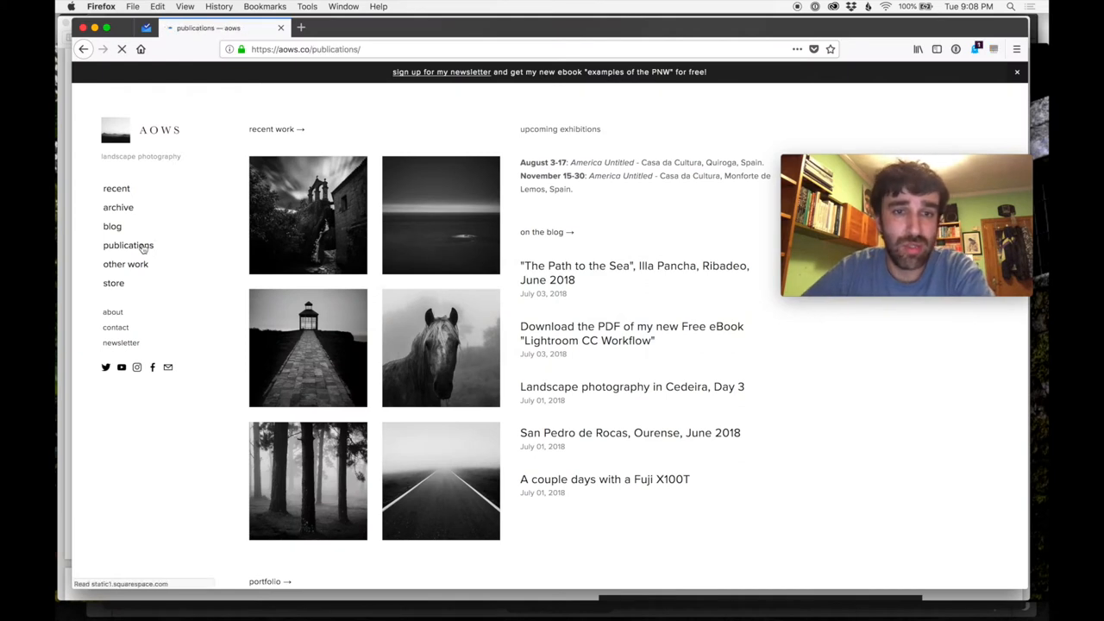
click(128, 245)
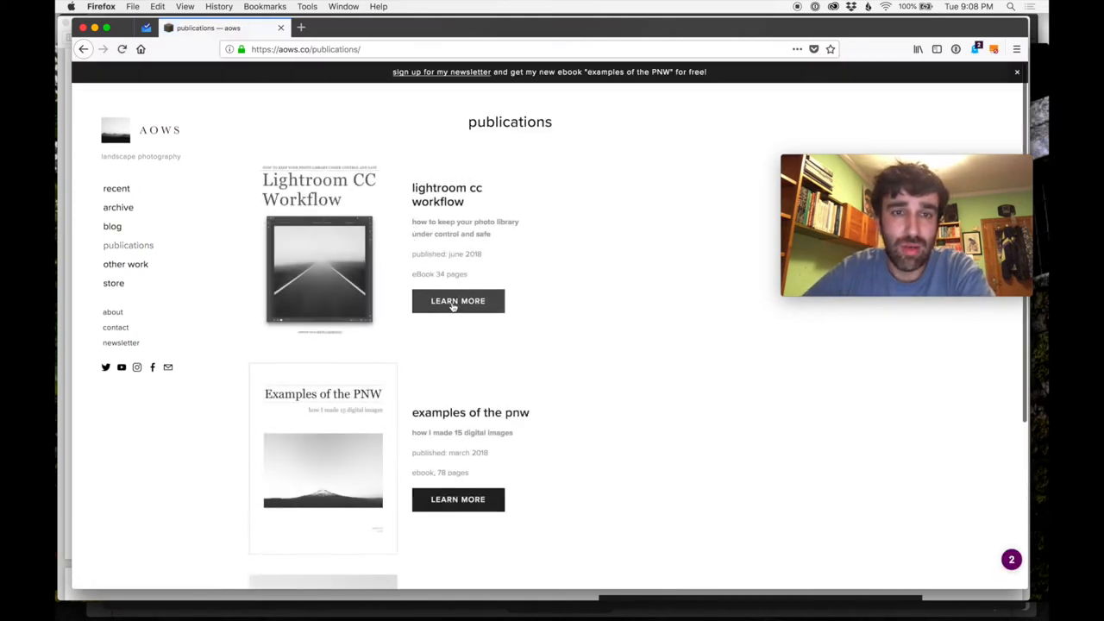
click(457, 300)
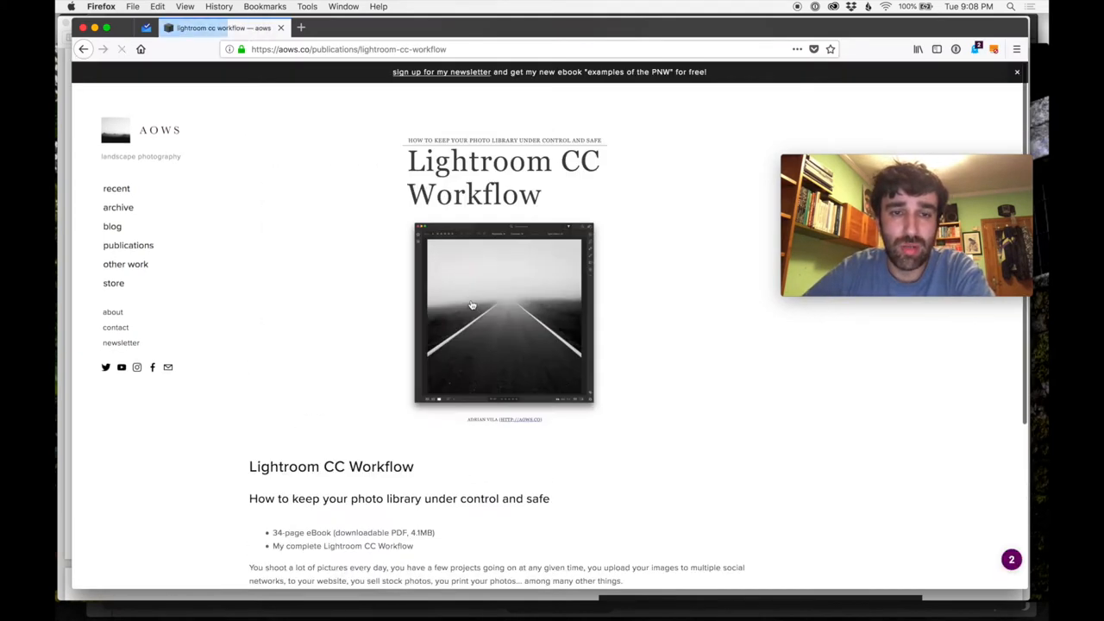
scroll(down, 3)
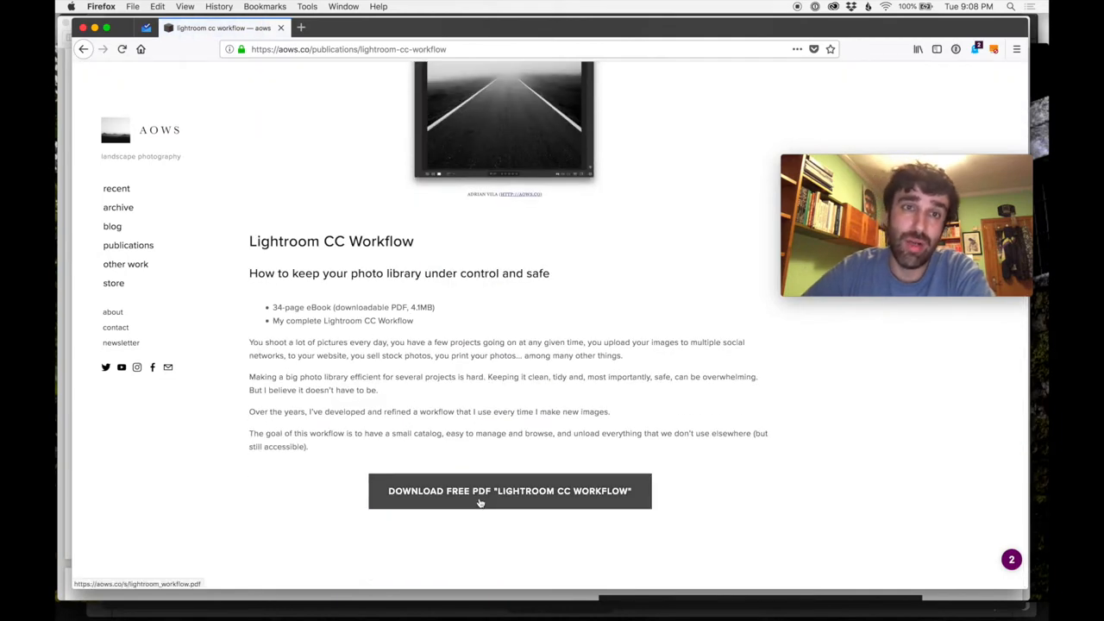
mouse_move(405, 331)
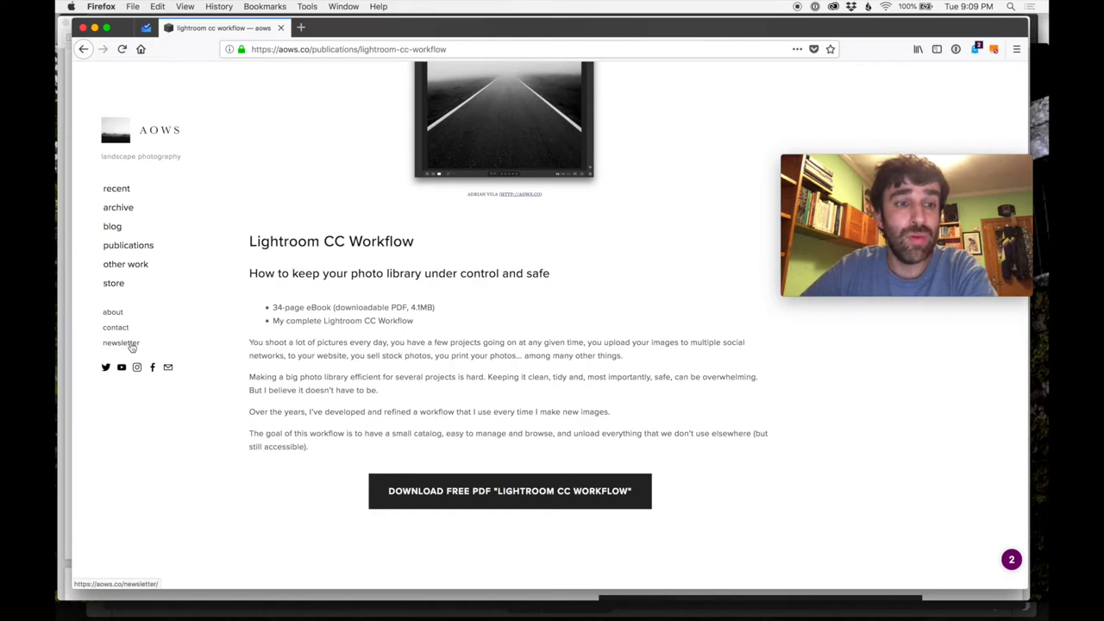
Open the newsletter sign-up page and scroll through it
click(121, 342)
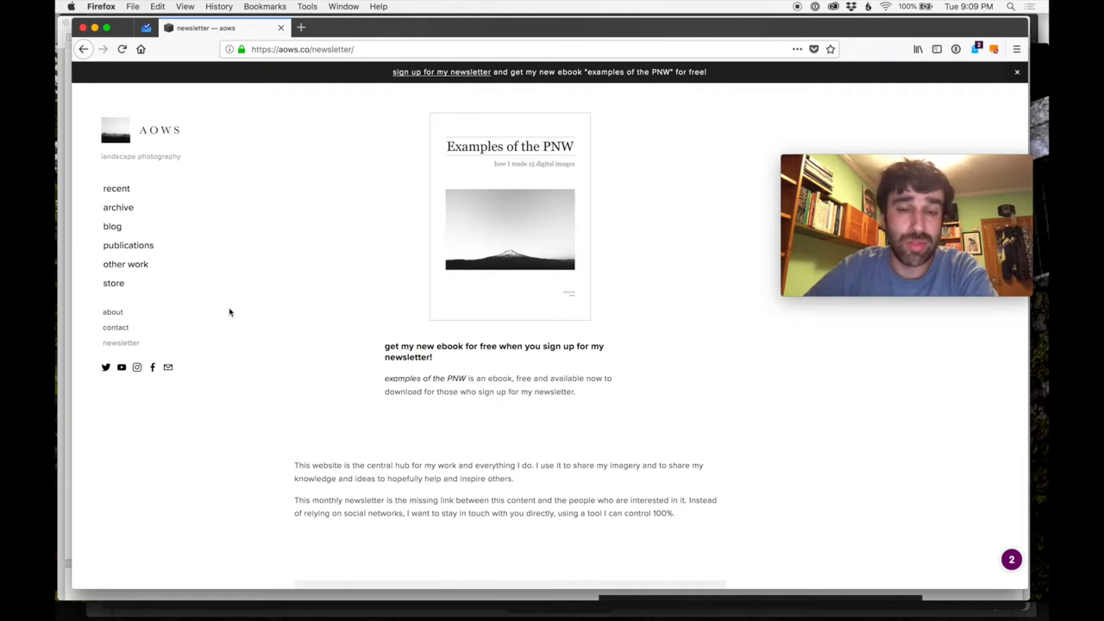
scroll(down, 3)
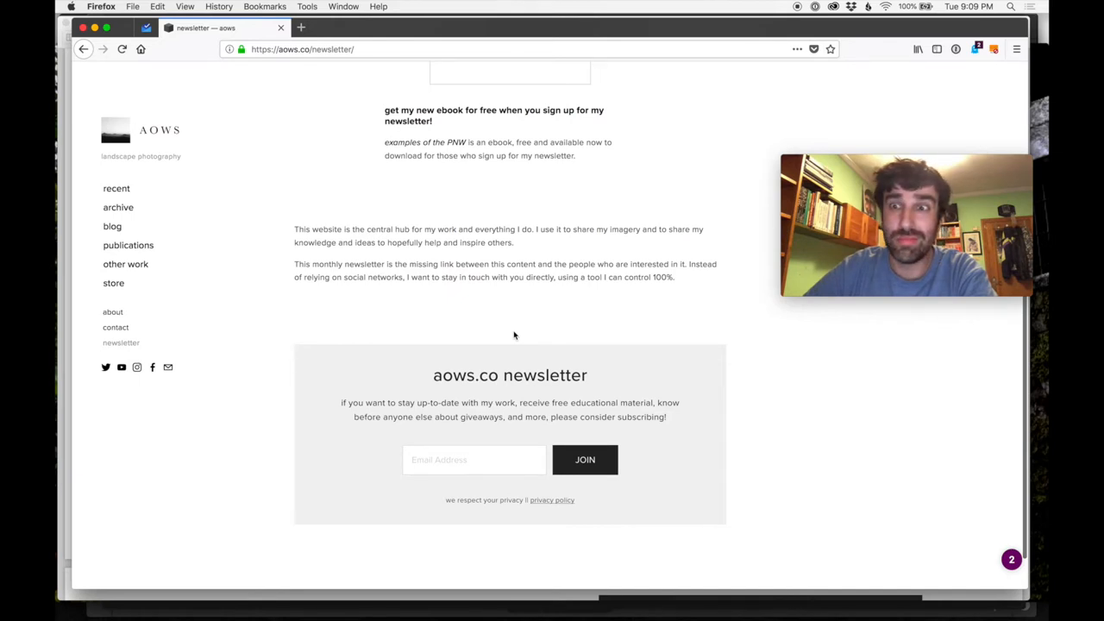
scroll(down, 3)
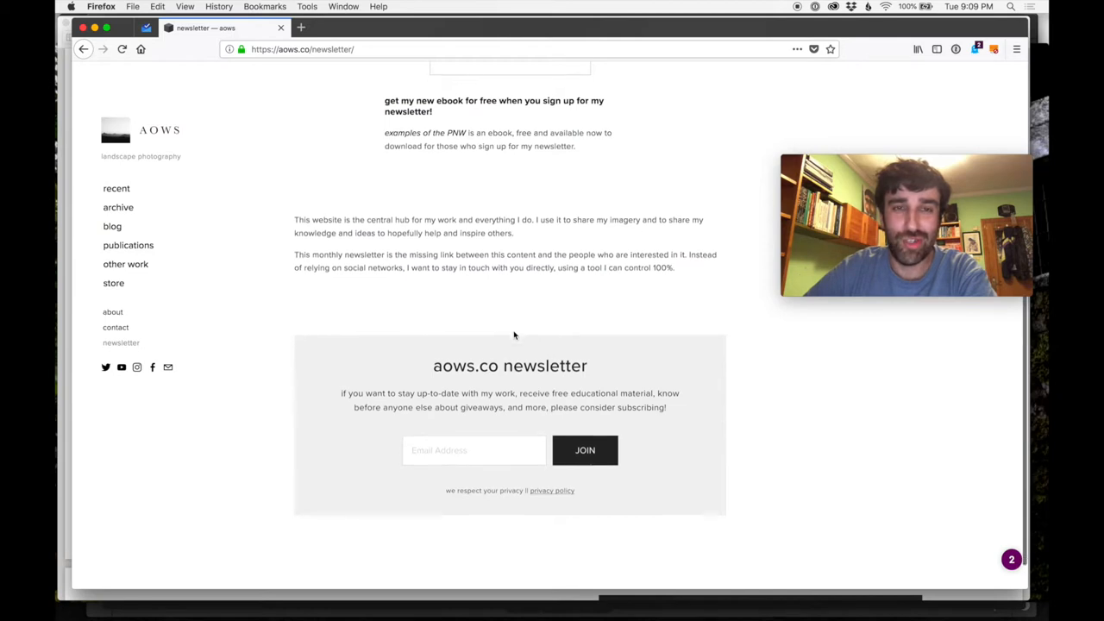
scroll(down, 3)
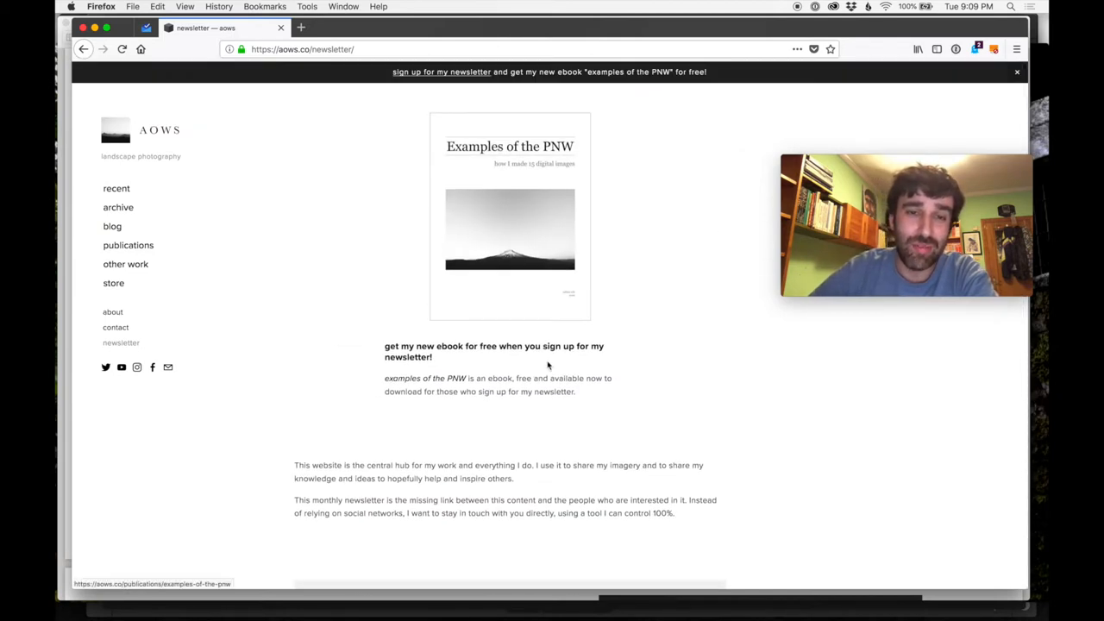
scroll(down, 3)
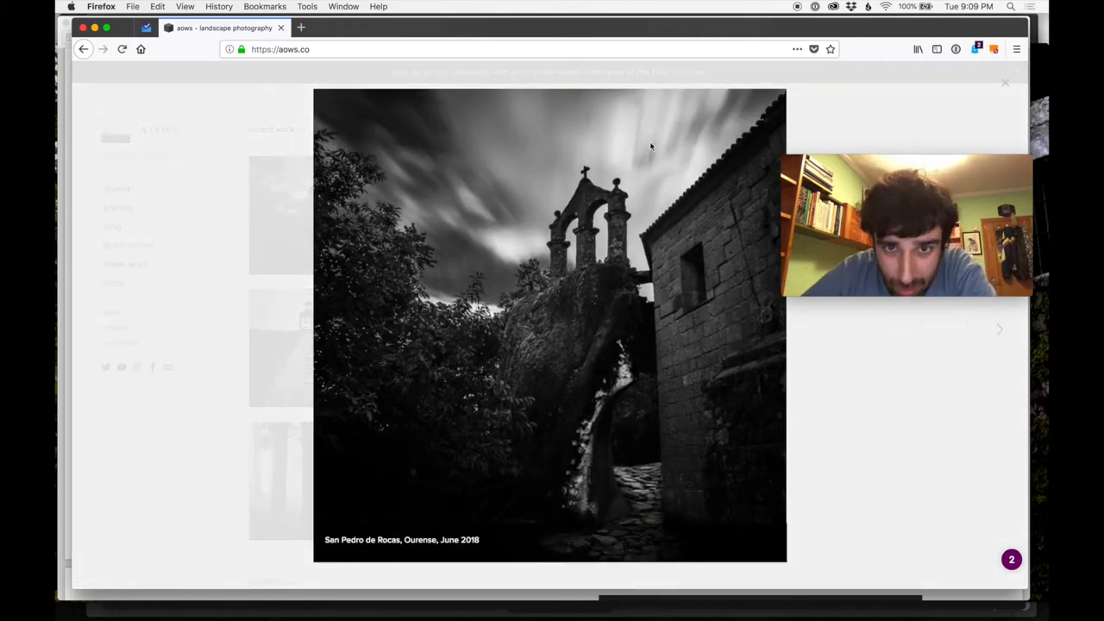
mouse_move(512, 274)
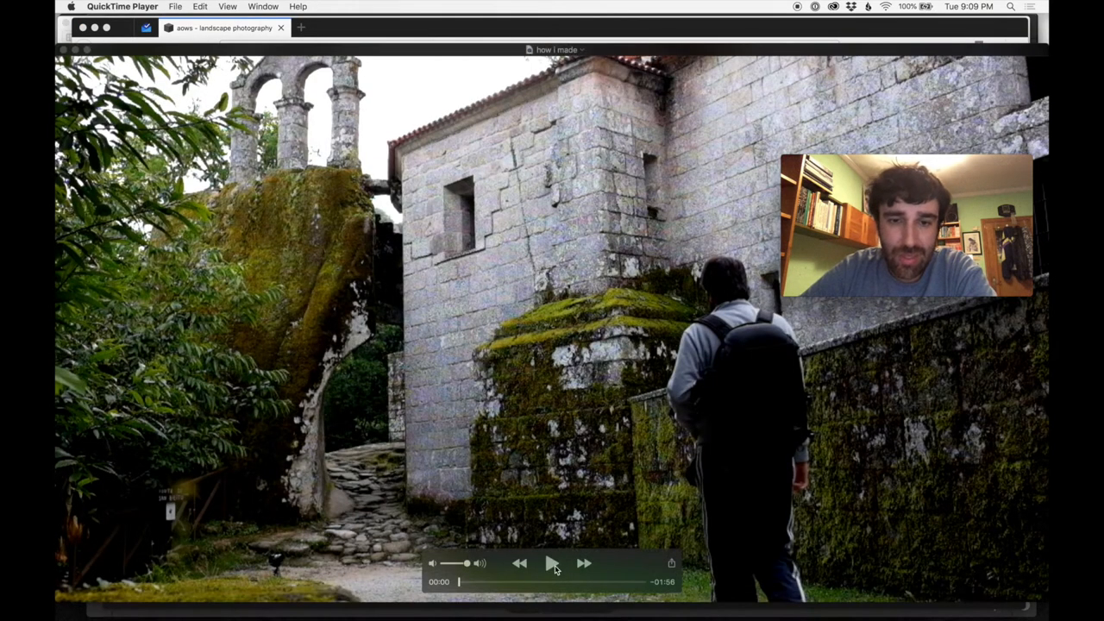
mouse_move(388, 205)
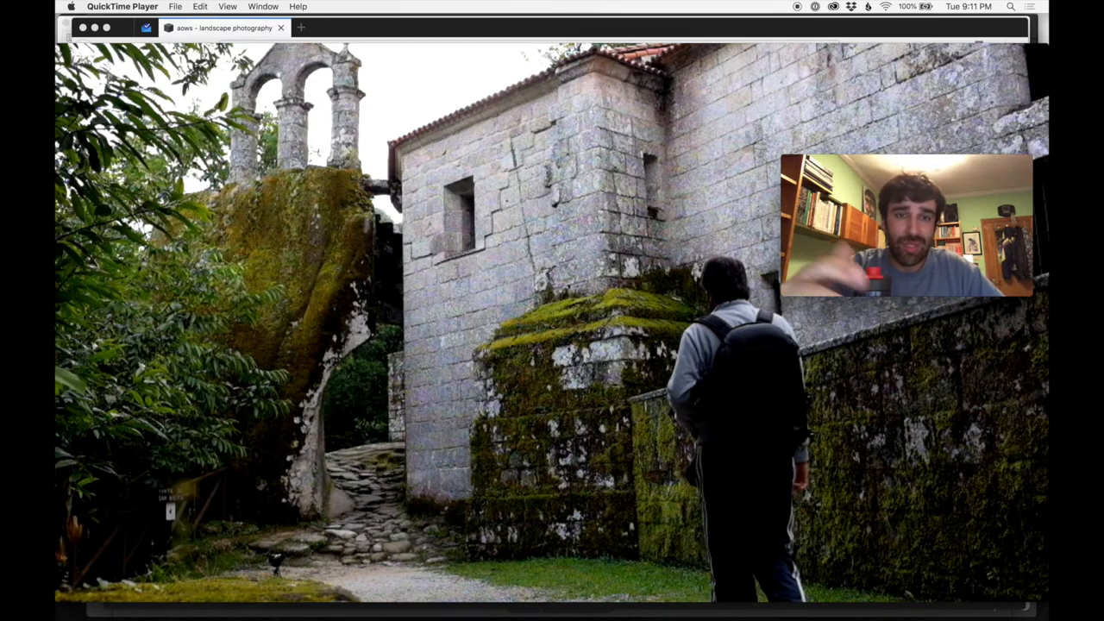
click(857, 595)
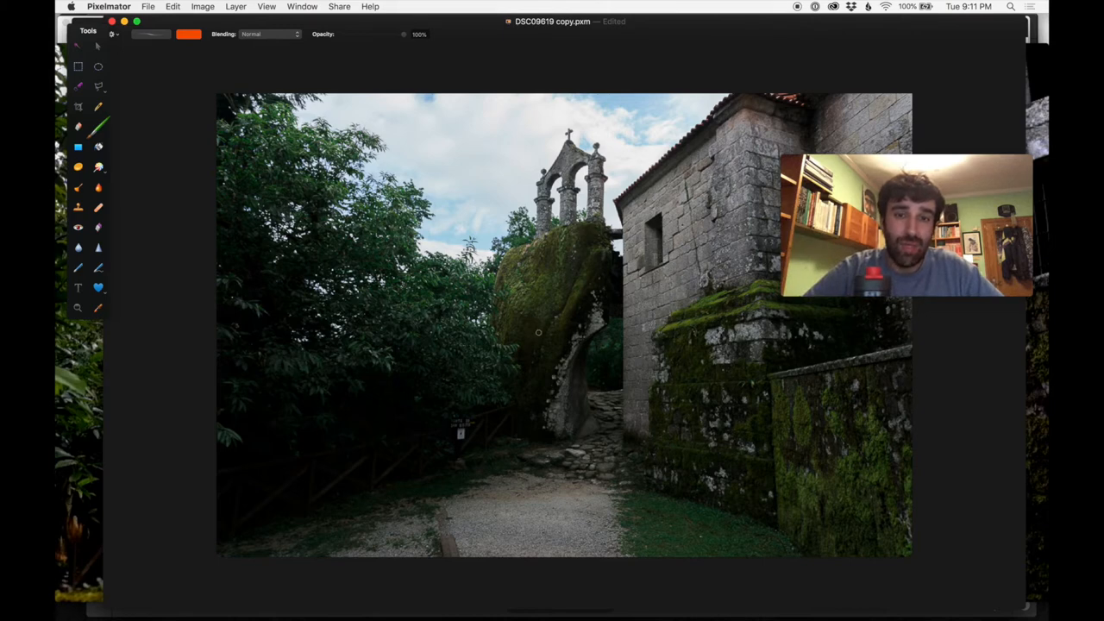
mouse_move(541, 374)
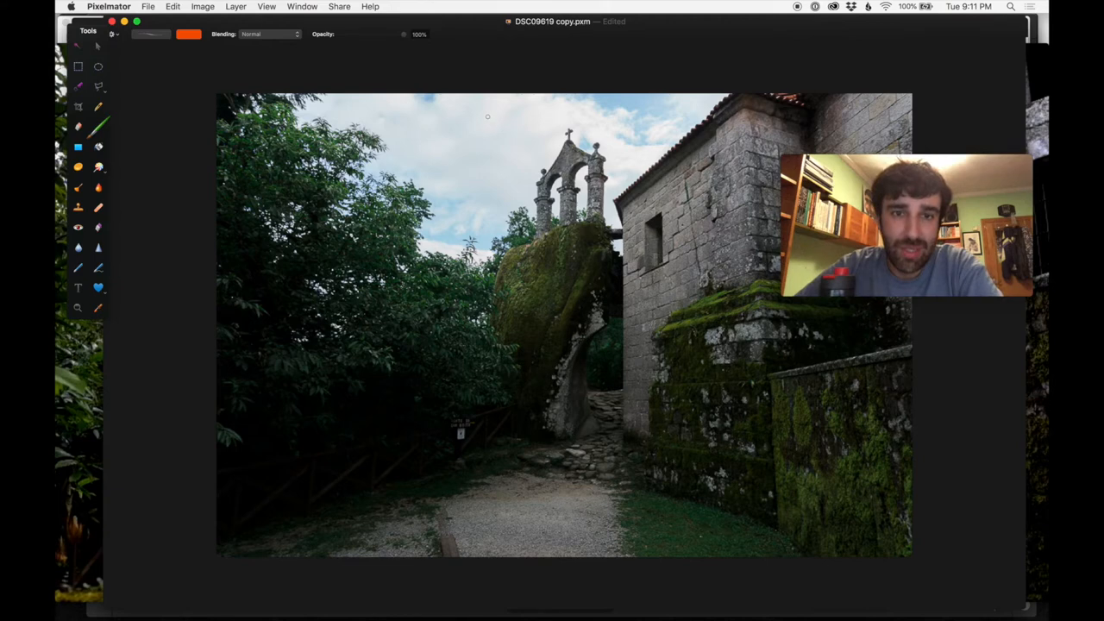
drag(487, 121, 660, 479)
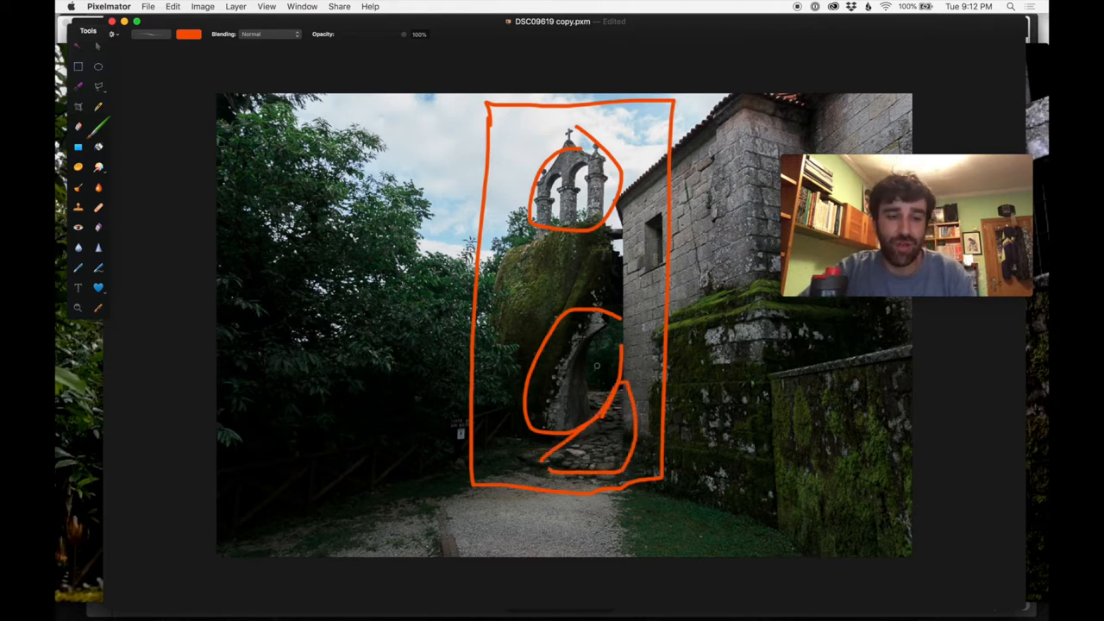
key(cmd+z)
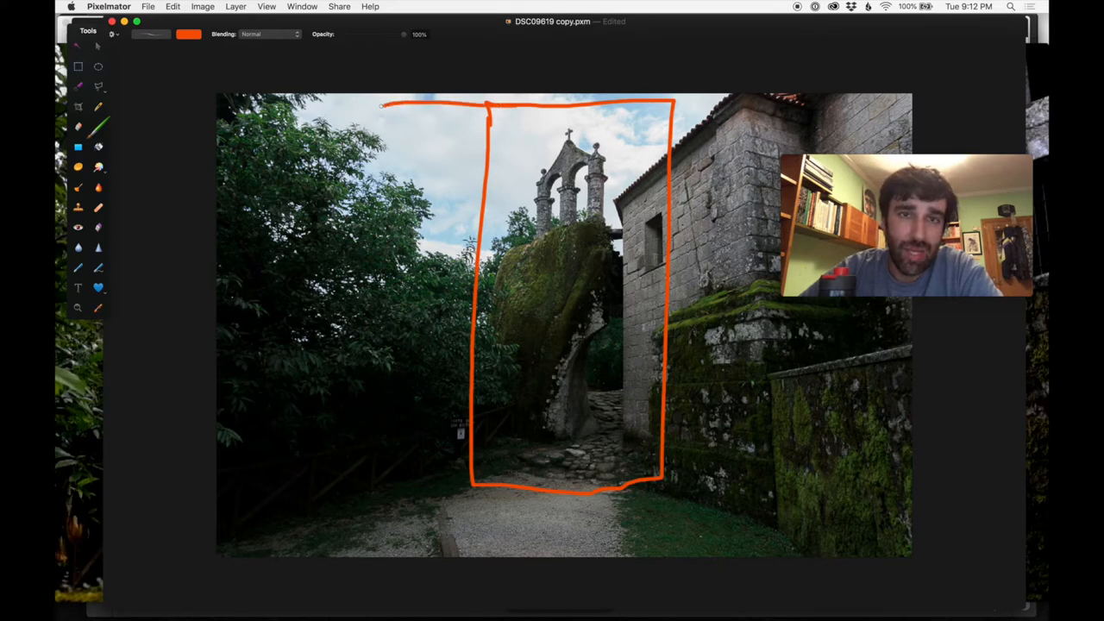
drag(383, 103, 647, 478)
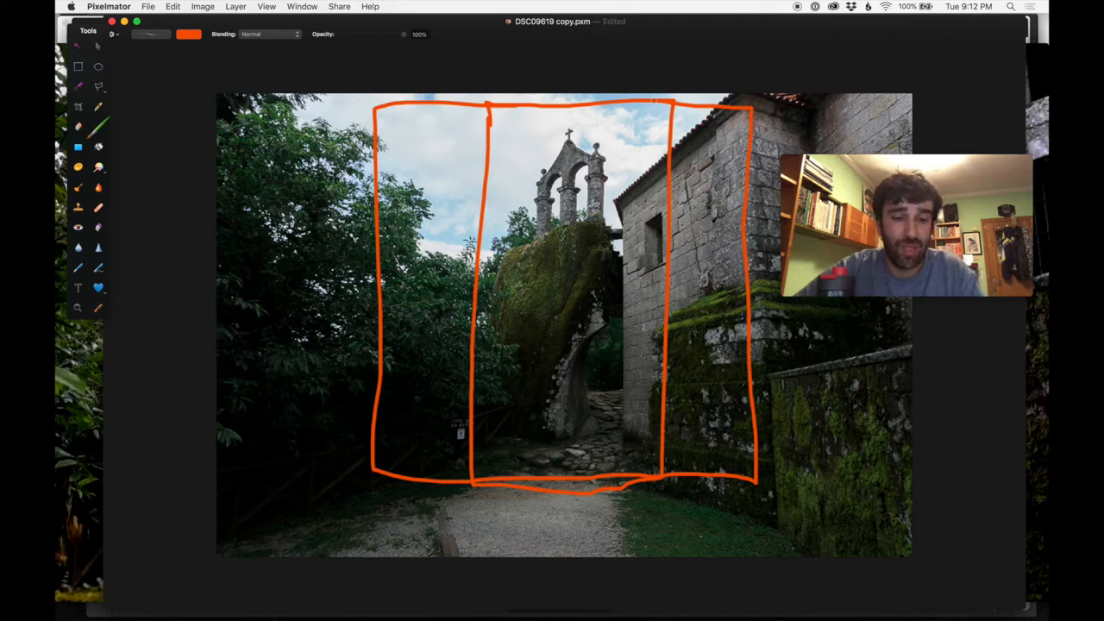
key(cmd+z)
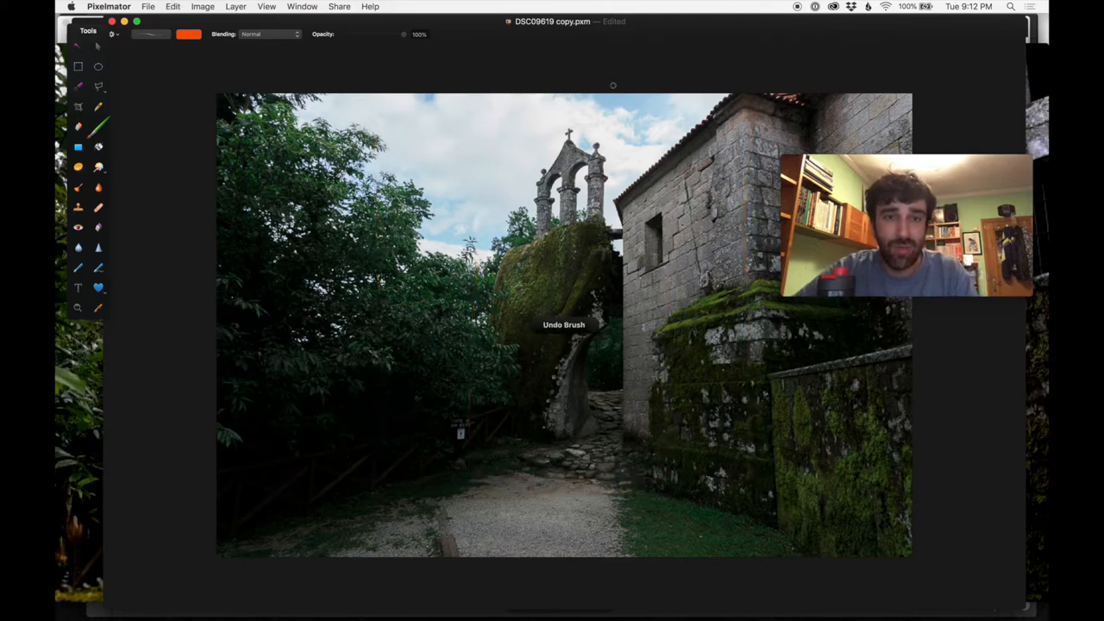
drag(285, 125, 453, 237)
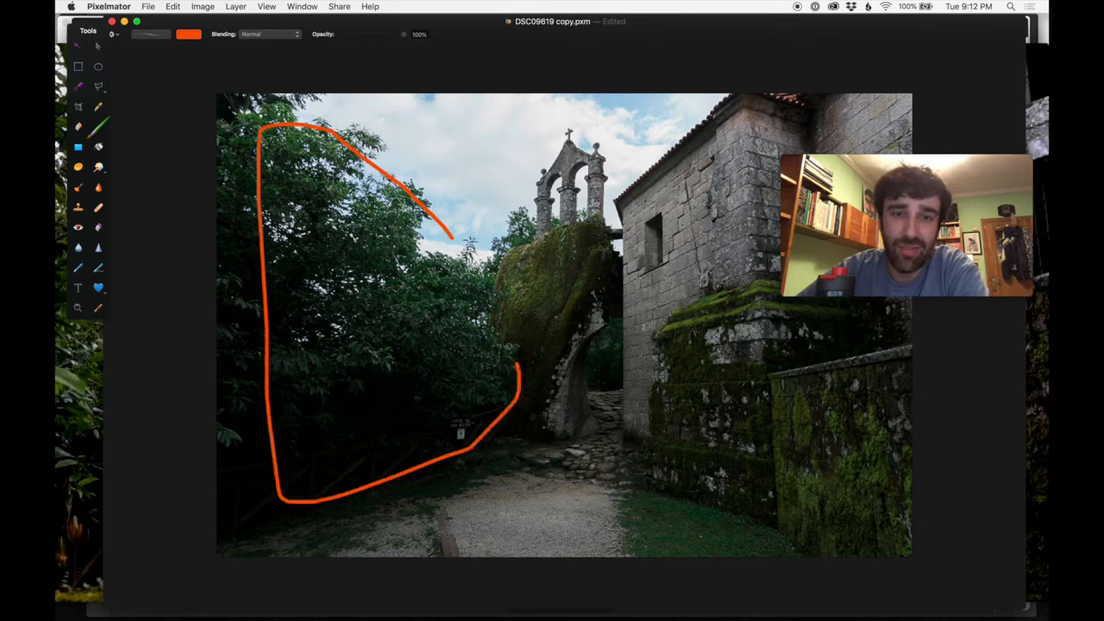
drag(449, 232, 518, 379)
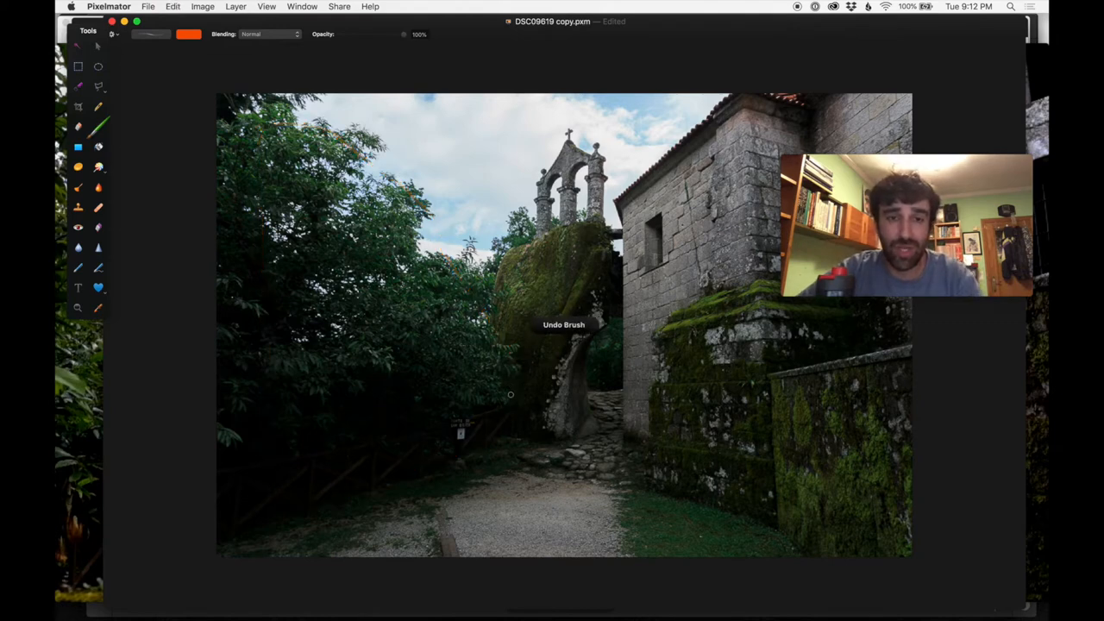
drag(414, 522, 660, 497)
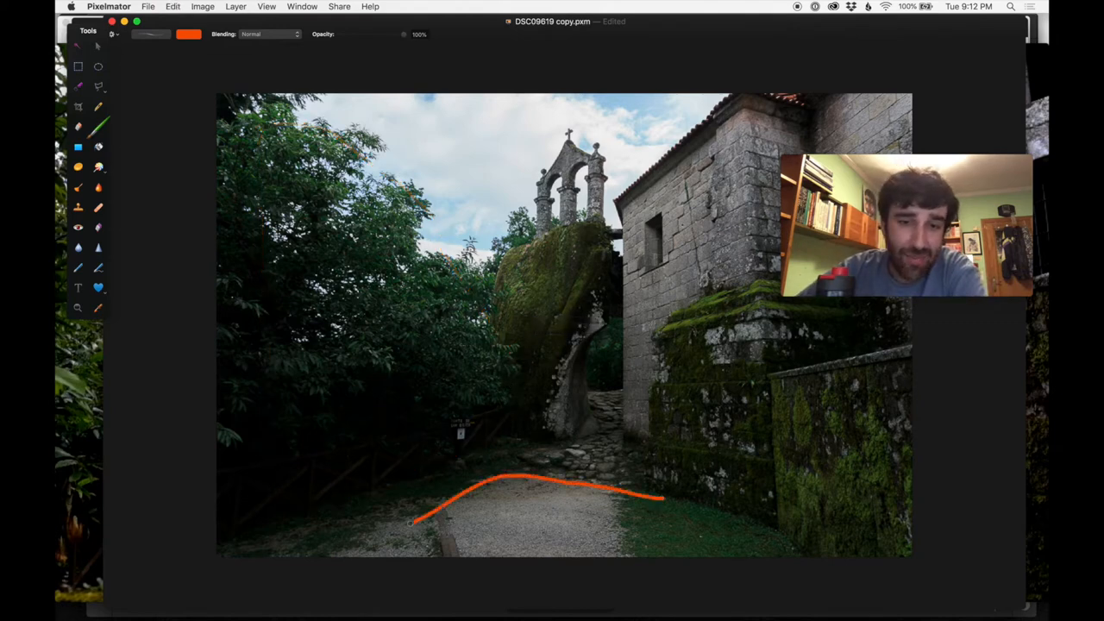
drag(664, 496, 698, 509)
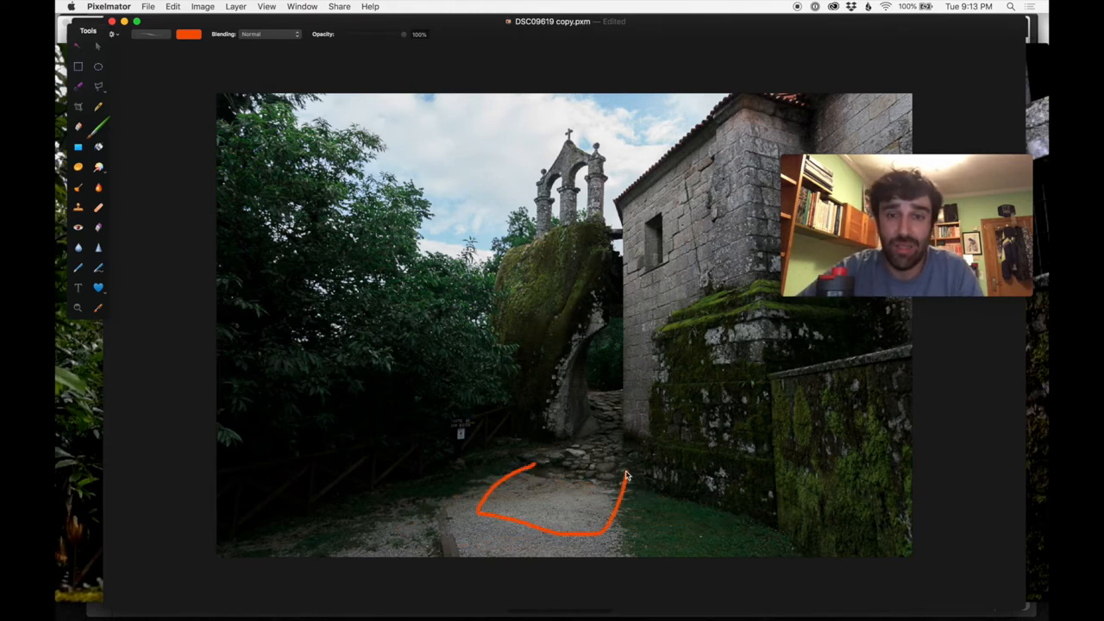
key(cmd+z)
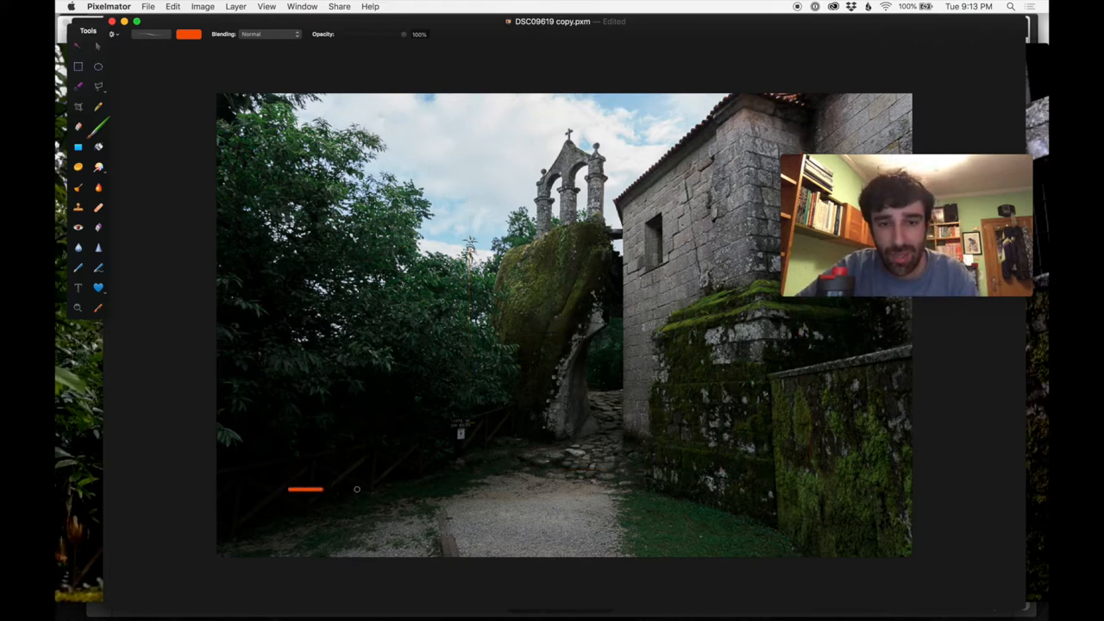
Brush orange top, bottom and vertical crop lines, plus arrows toward the arch and path
drag(289, 489, 866, 473)
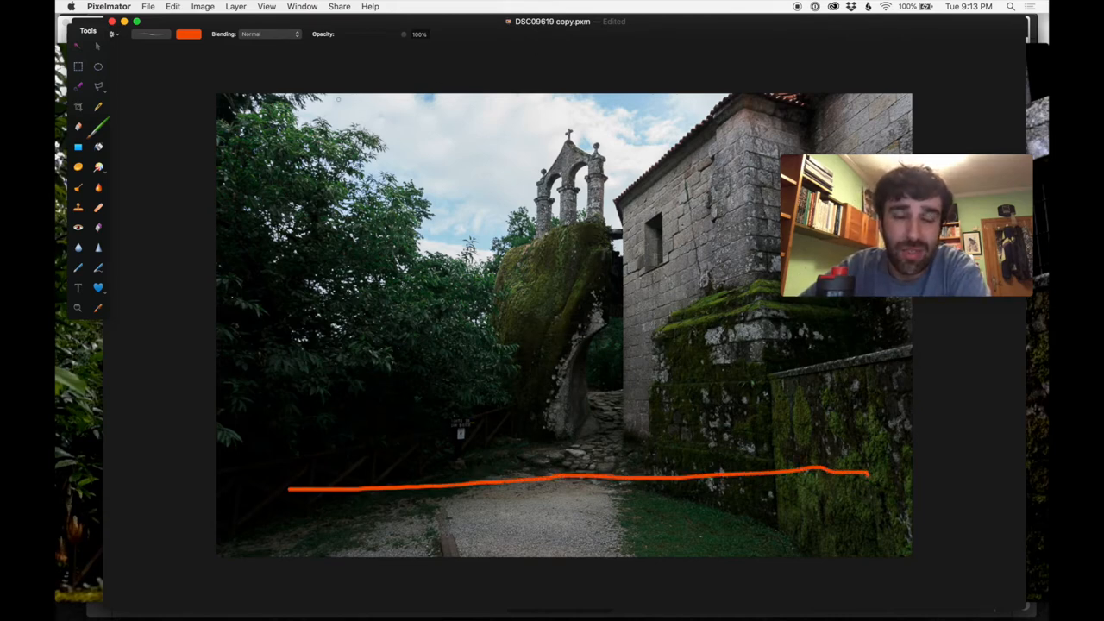
drag(338, 99, 888, 110)
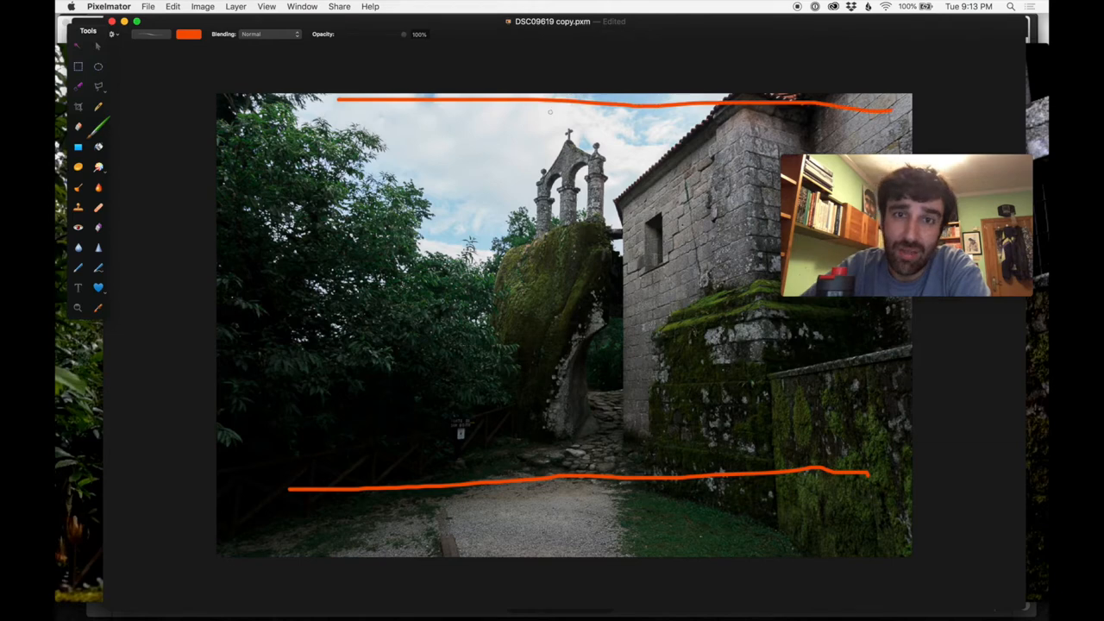
mouse_move(558, 119)
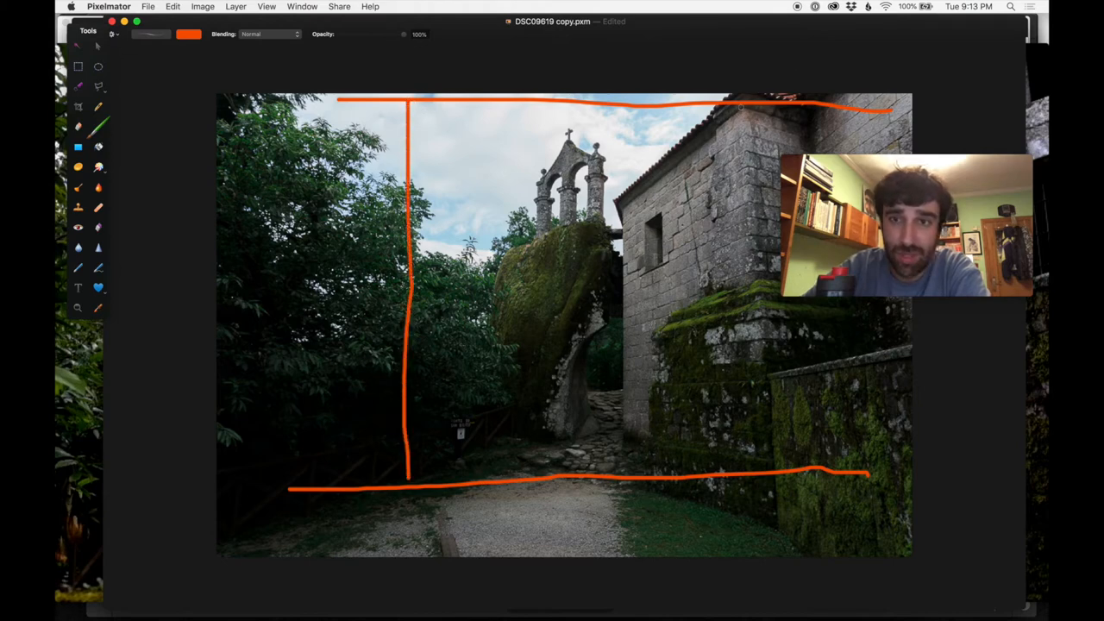
drag(740, 108, 726, 479)
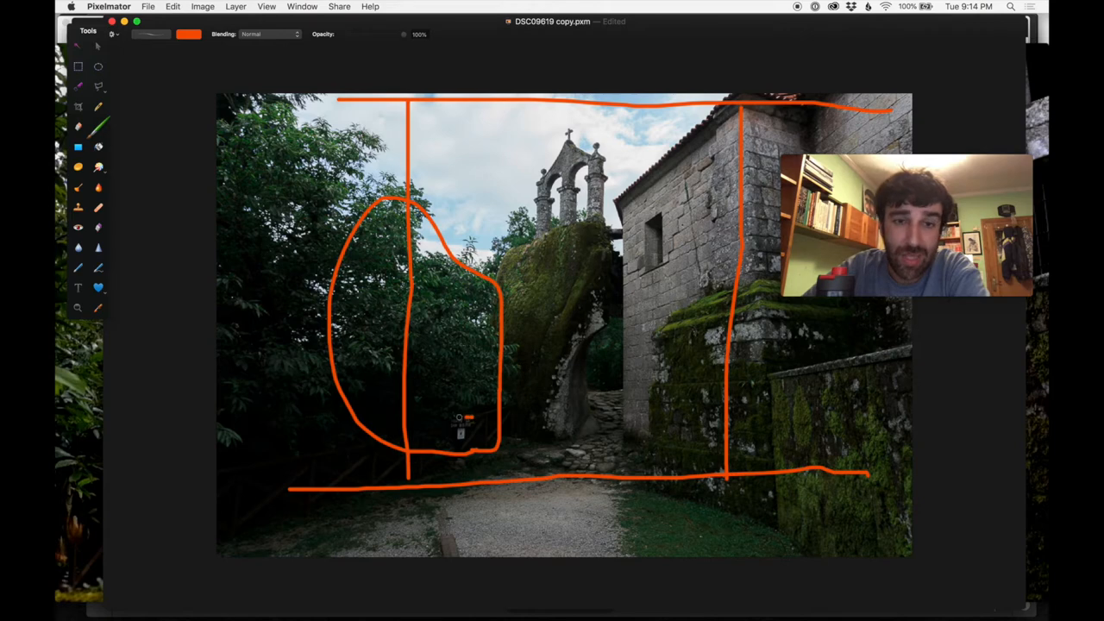
drag(453, 418, 465, 439)
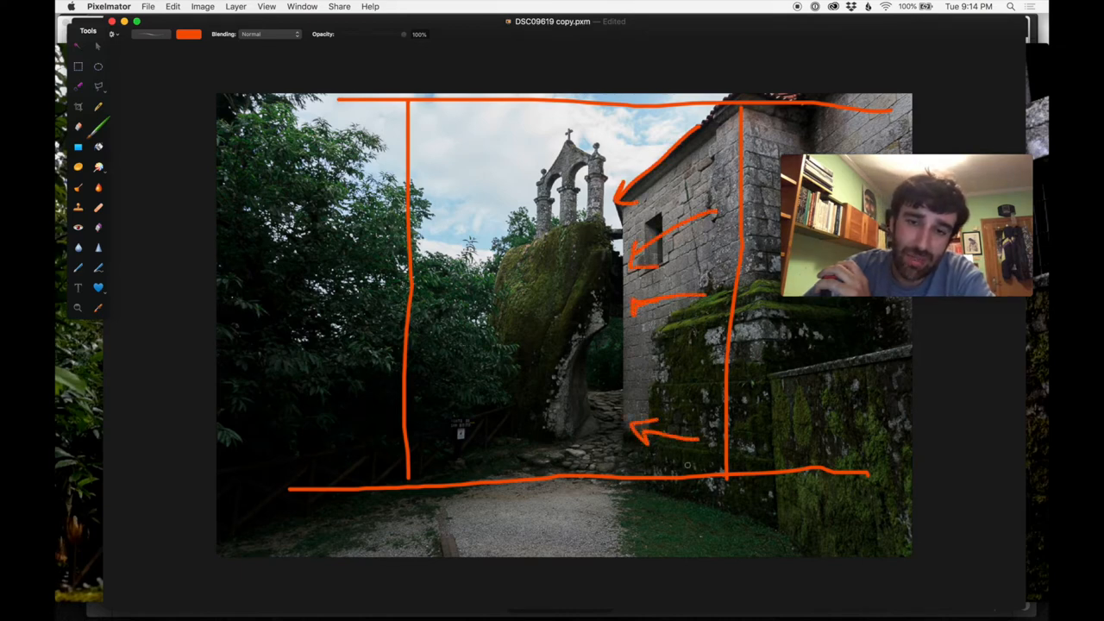
drag(681, 474, 617, 462)
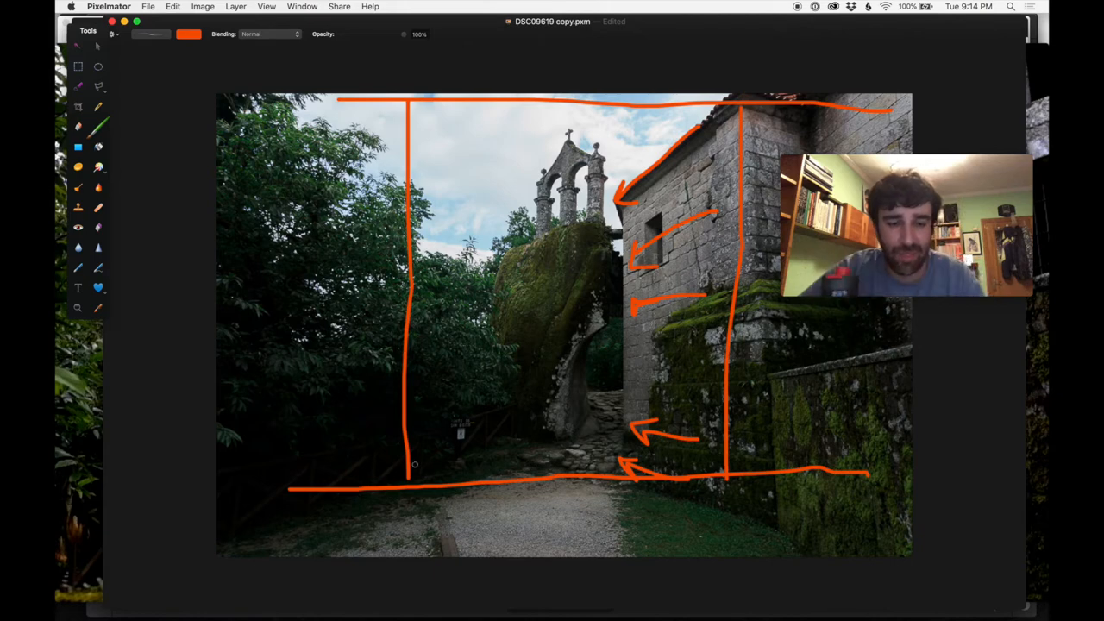
Undo the frame, sketch a path arrow and rock and tree outlines, then undo those too
key(cmd+z)
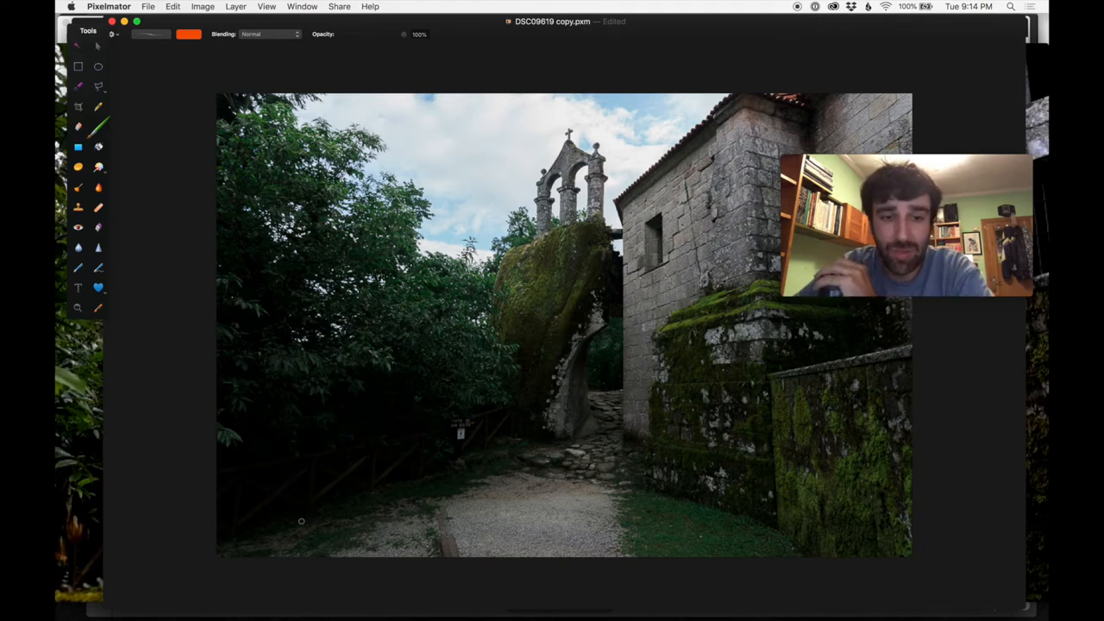
drag(301, 521, 484, 466)
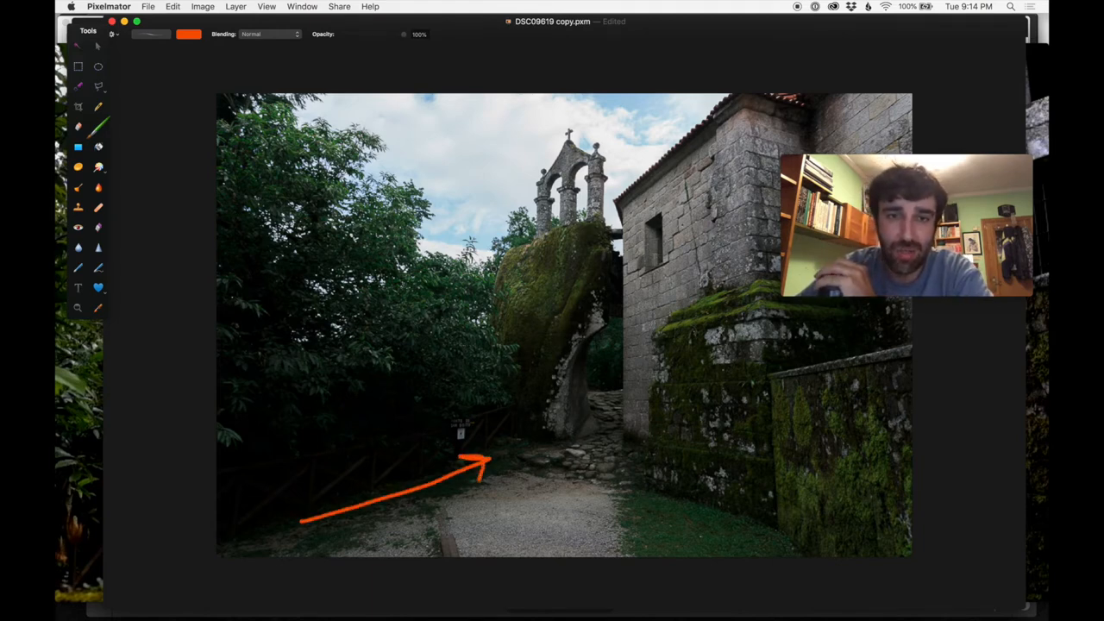
drag(479, 146, 371, 465)
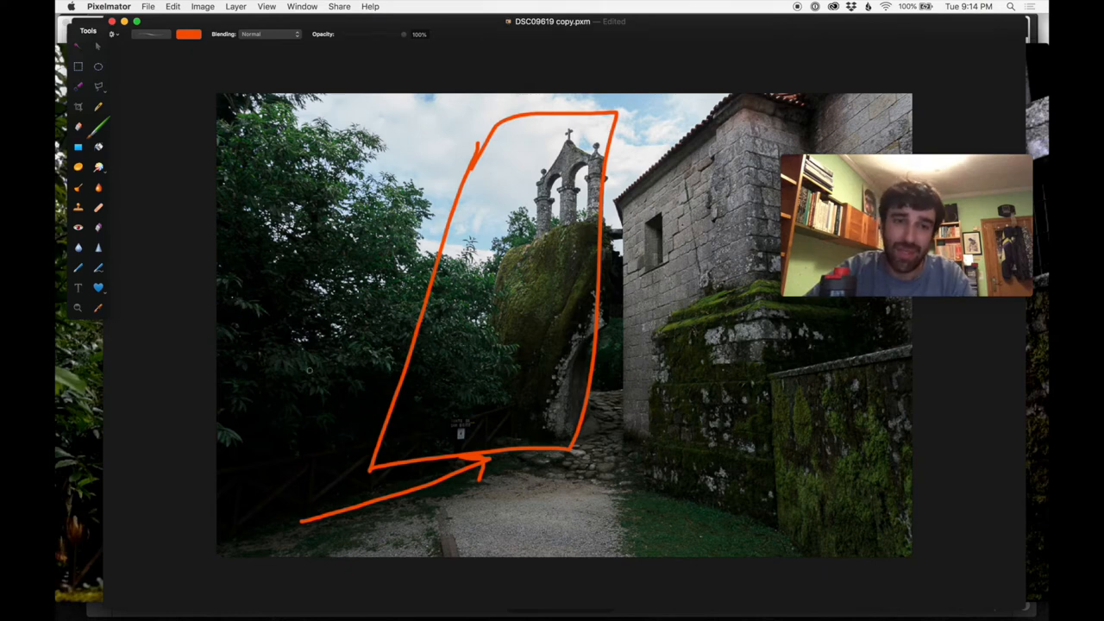
drag(298, 371, 539, 492)
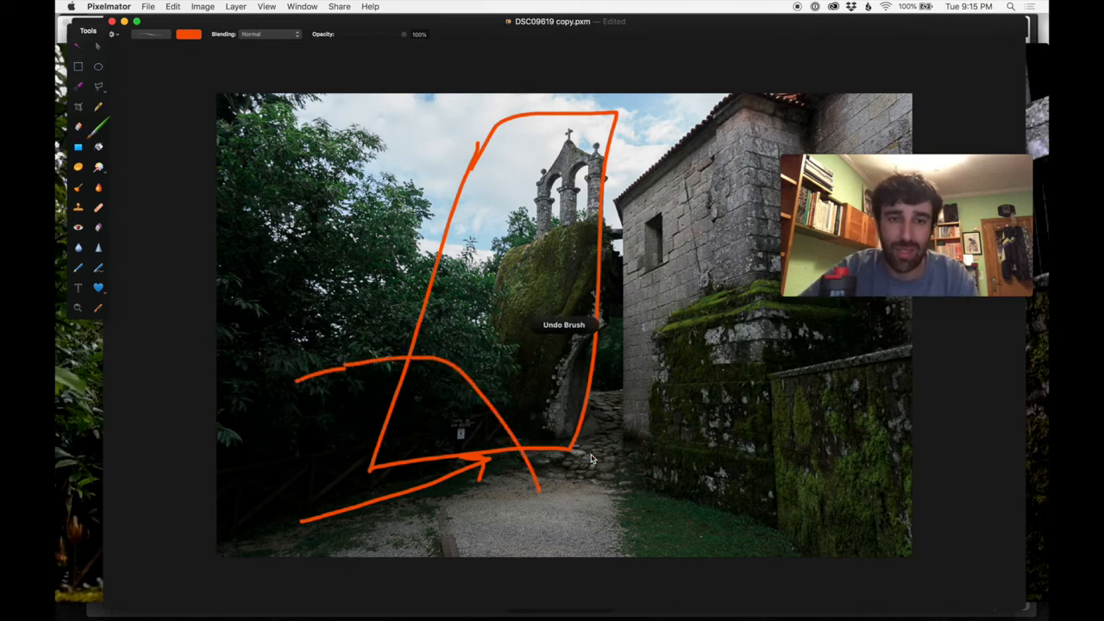
key(cmd+z)
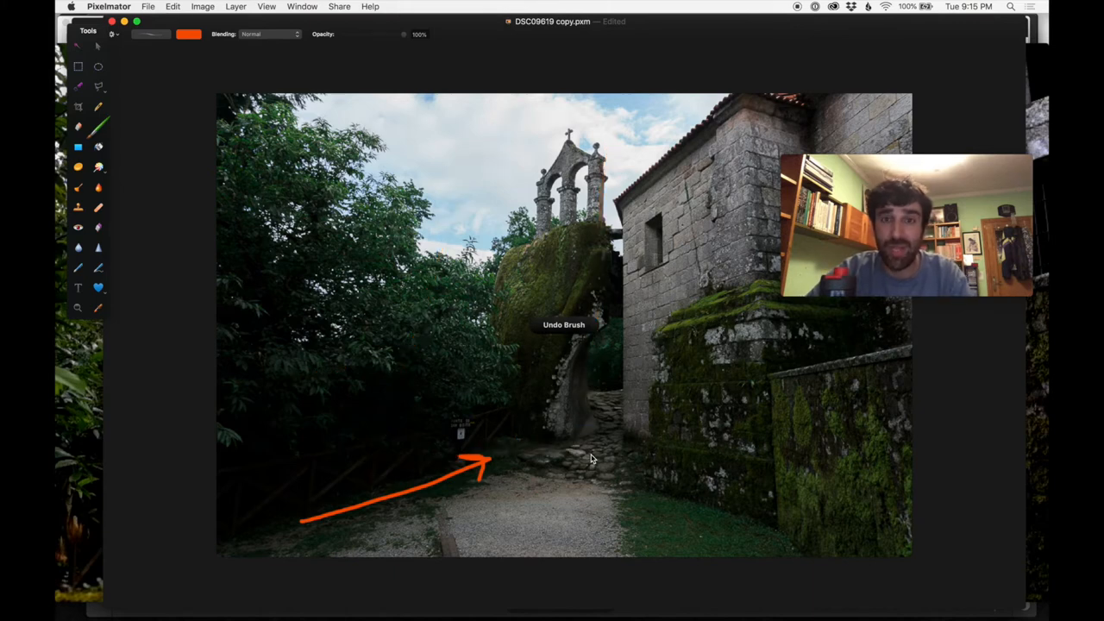
key(cmd+z)
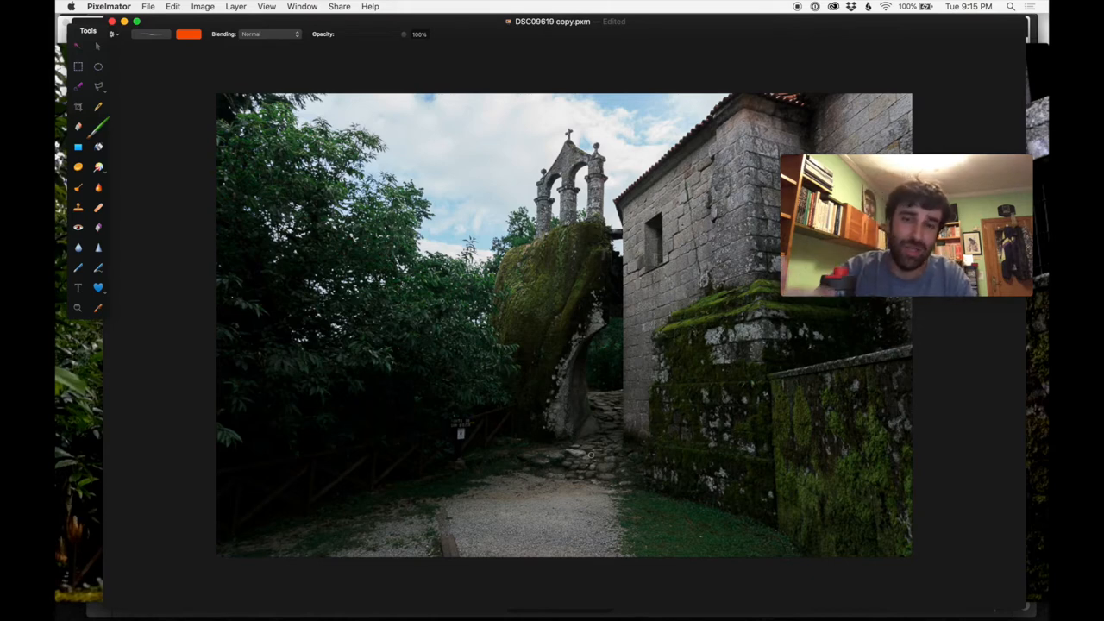
mouse_move(592, 458)
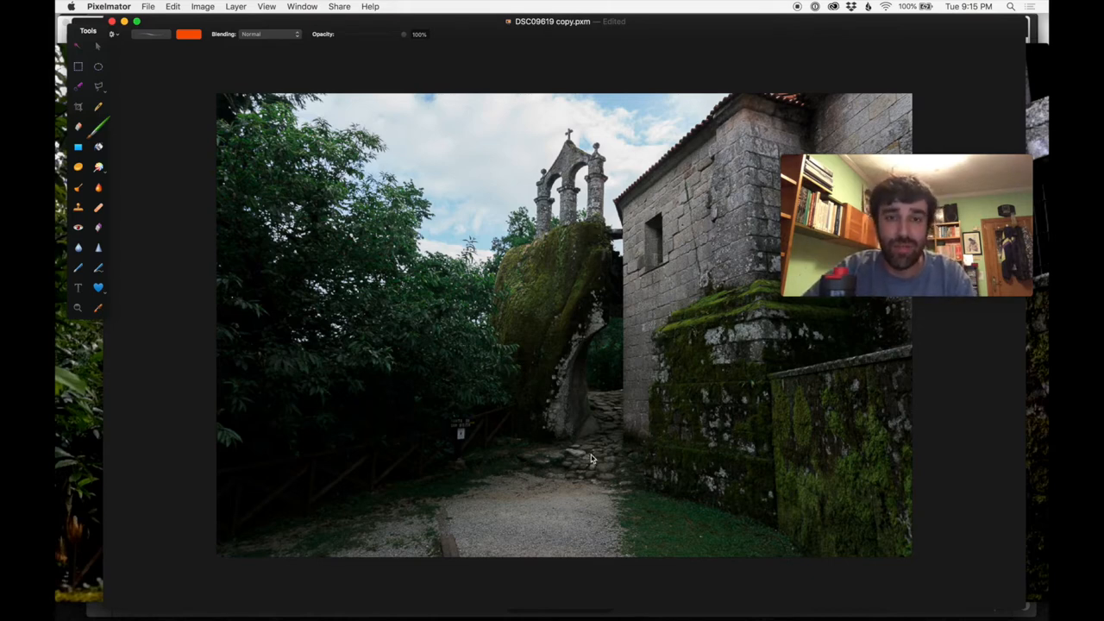
key(cmd+tab)
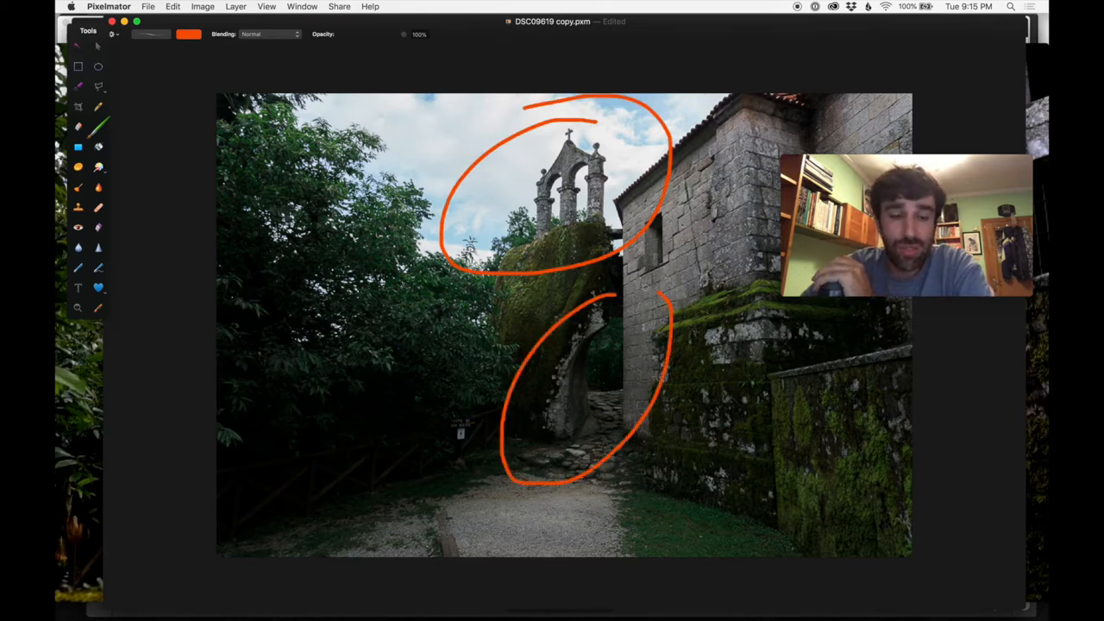
key(cmd+z)
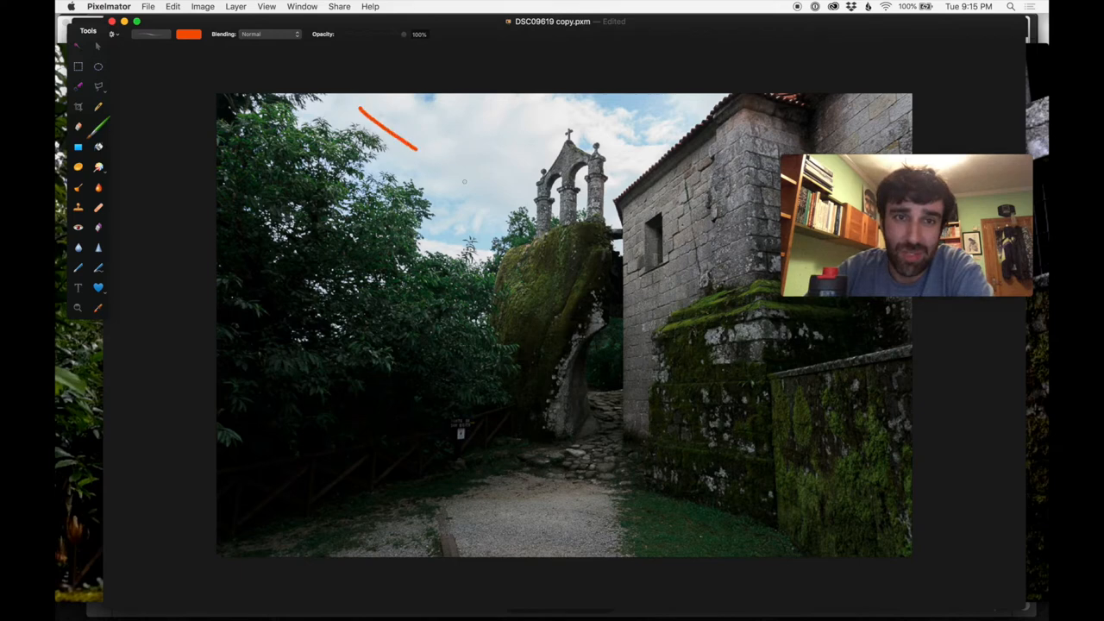
key(cmd+z)
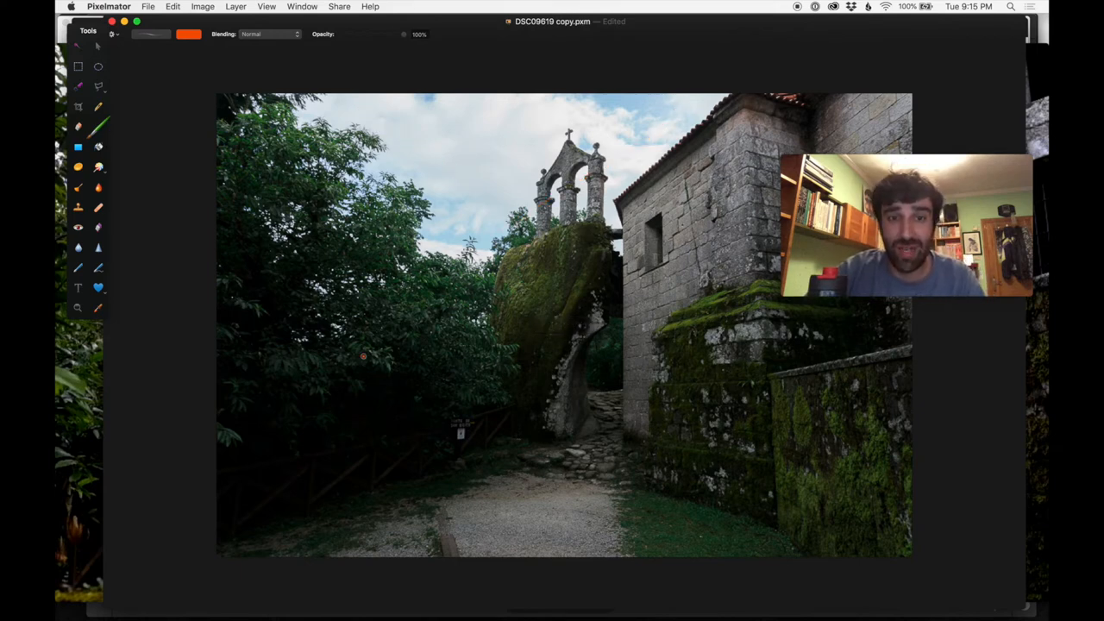
Brush an orange frame and scribbles over the building and trees, then undo every mark
drag(362, 355, 733, 99)
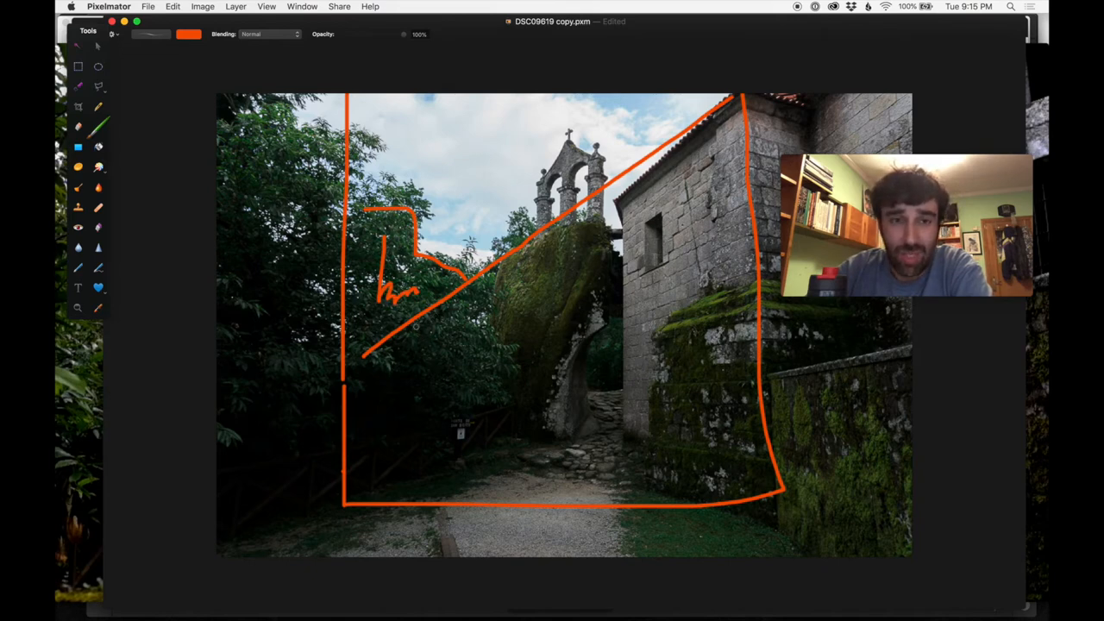
drag(397, 336, 466, 380)
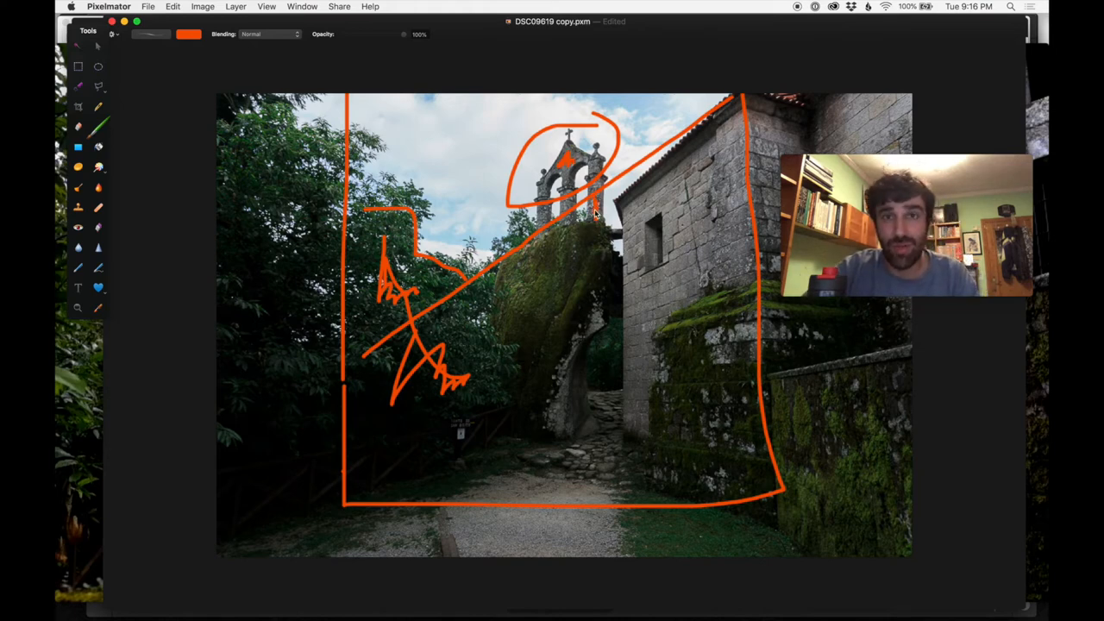
key(cmd+z)
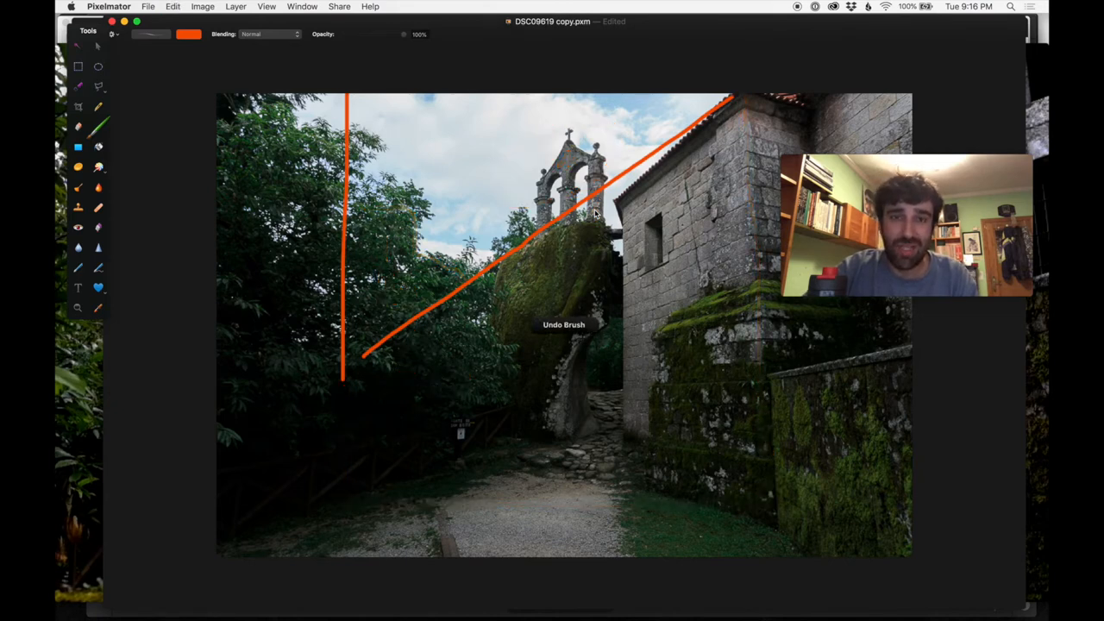
key(cmd+z)
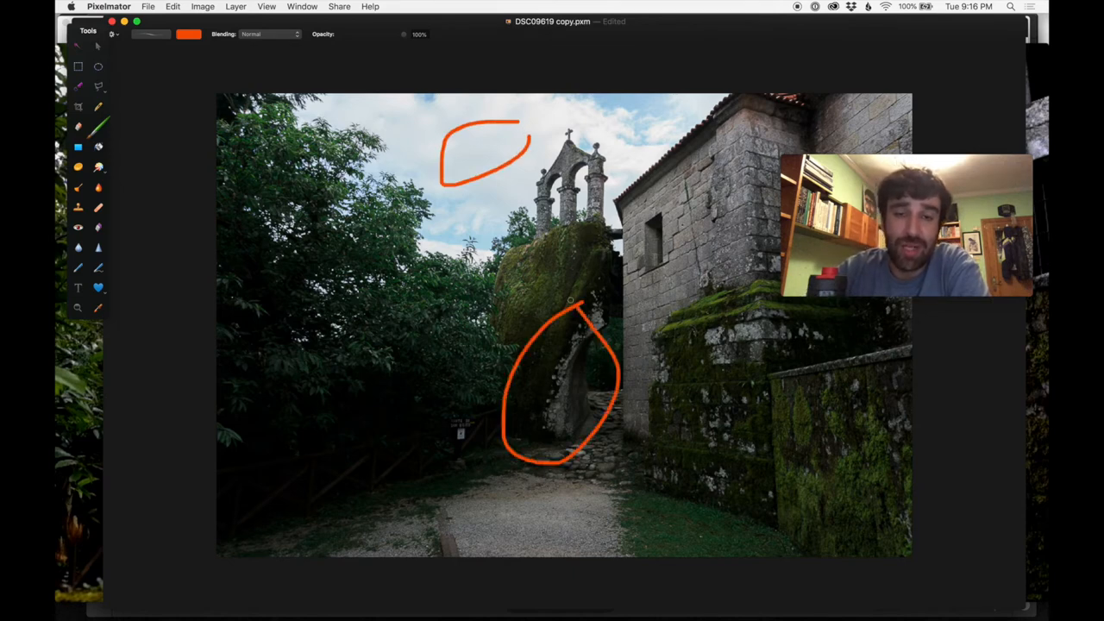
key(cmd+z)
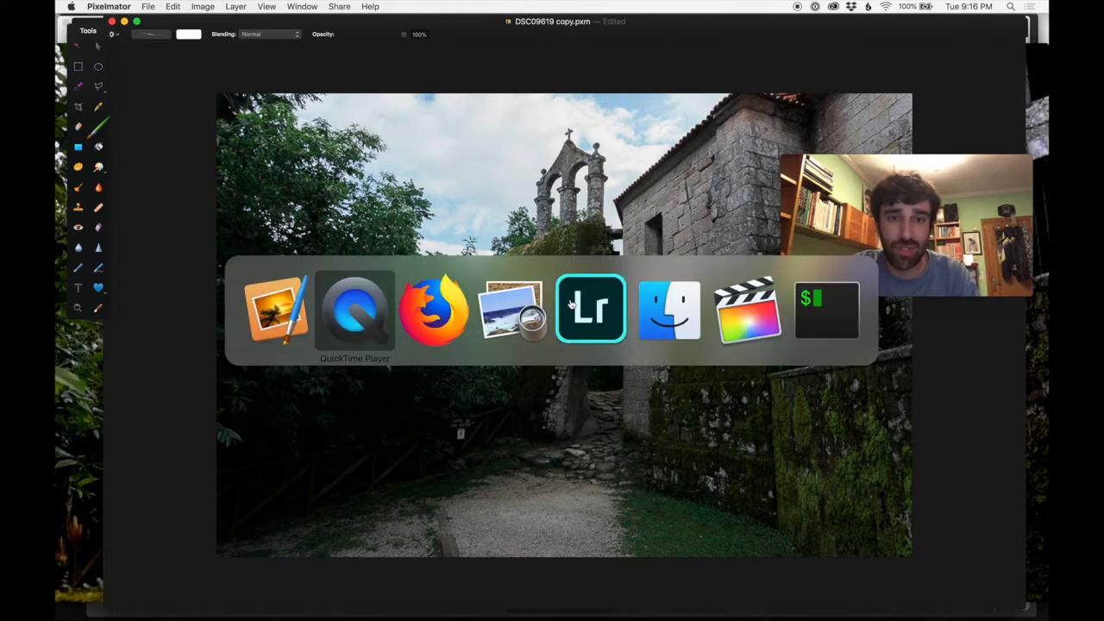
Switch to the making-of clip in QuickTime Player
click(354, 309)
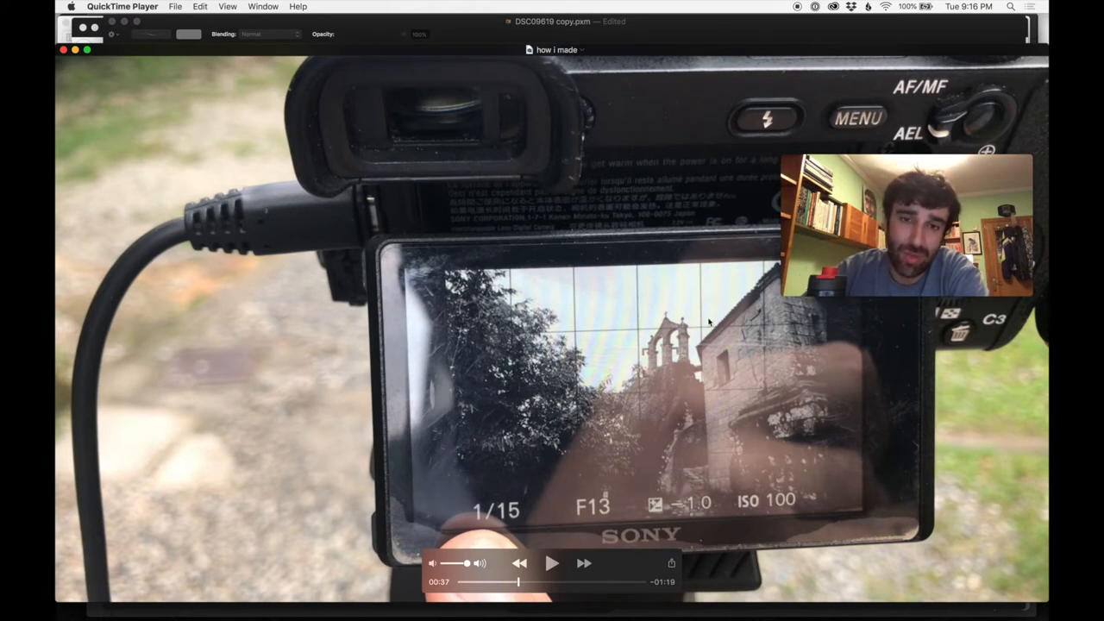
mouse_move(664, 437)
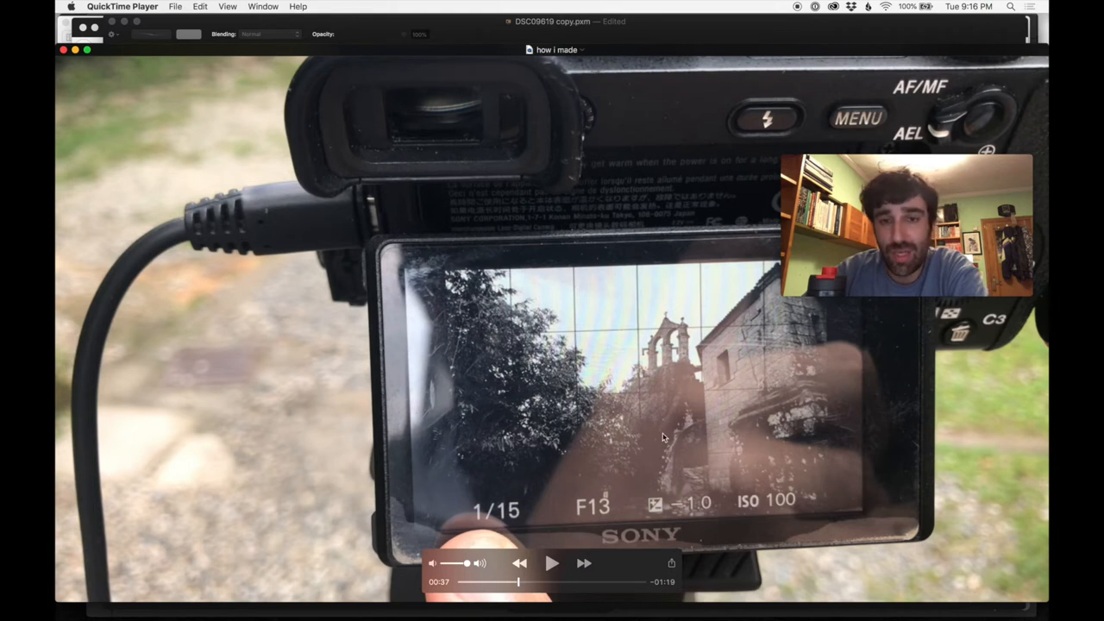
mouse_move(612, 356)
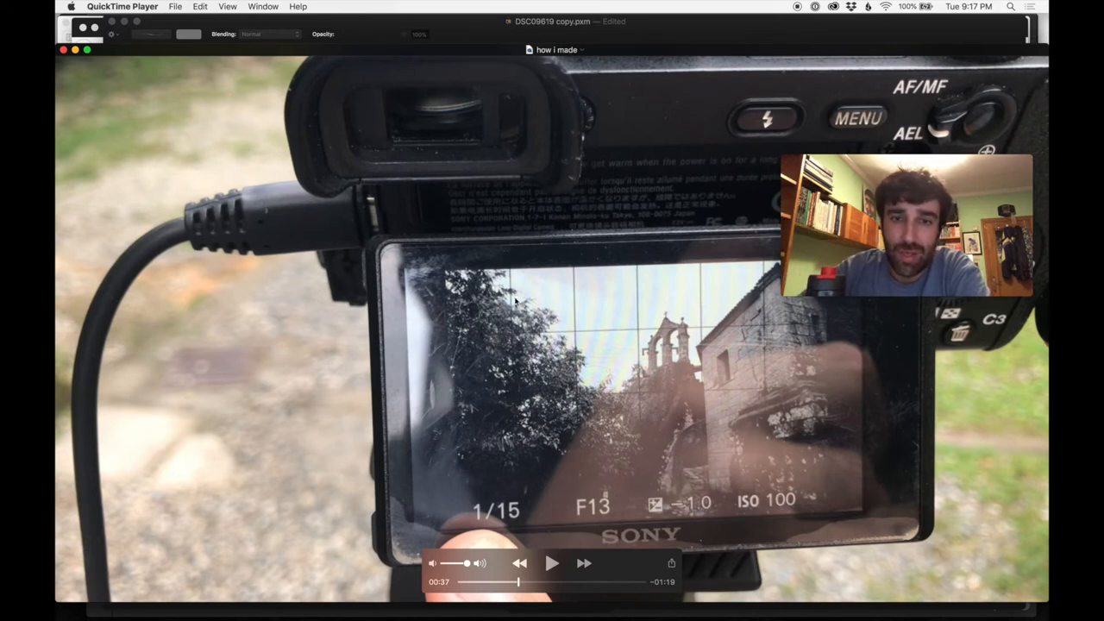
mouse_move(557, 309)
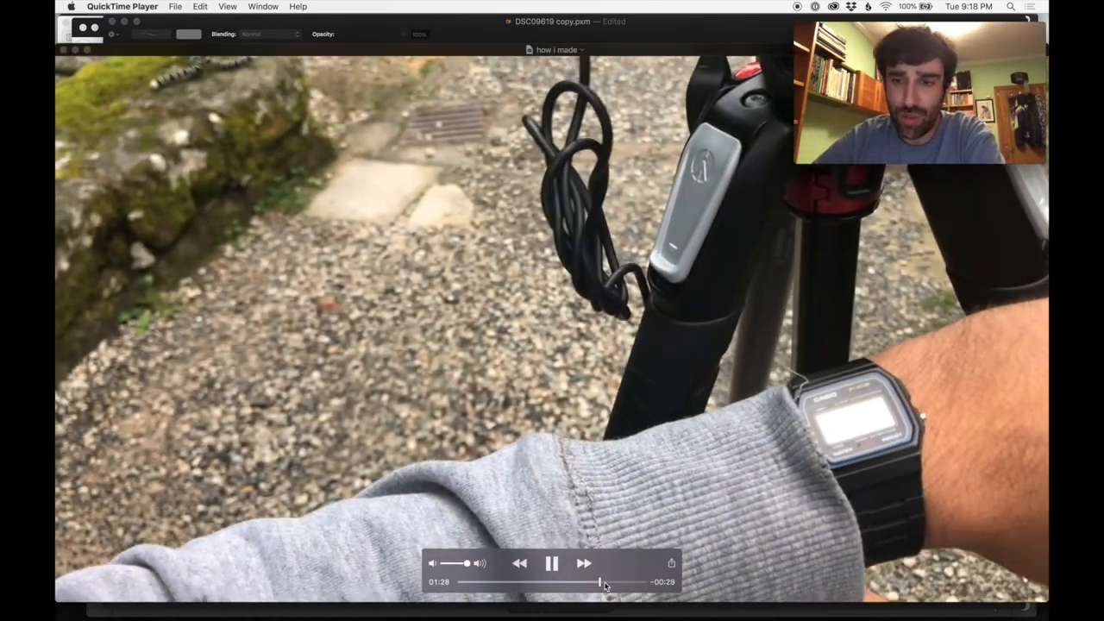
Pause the making-of clip at 1:46 on the camera's review screen
click(552, 563)
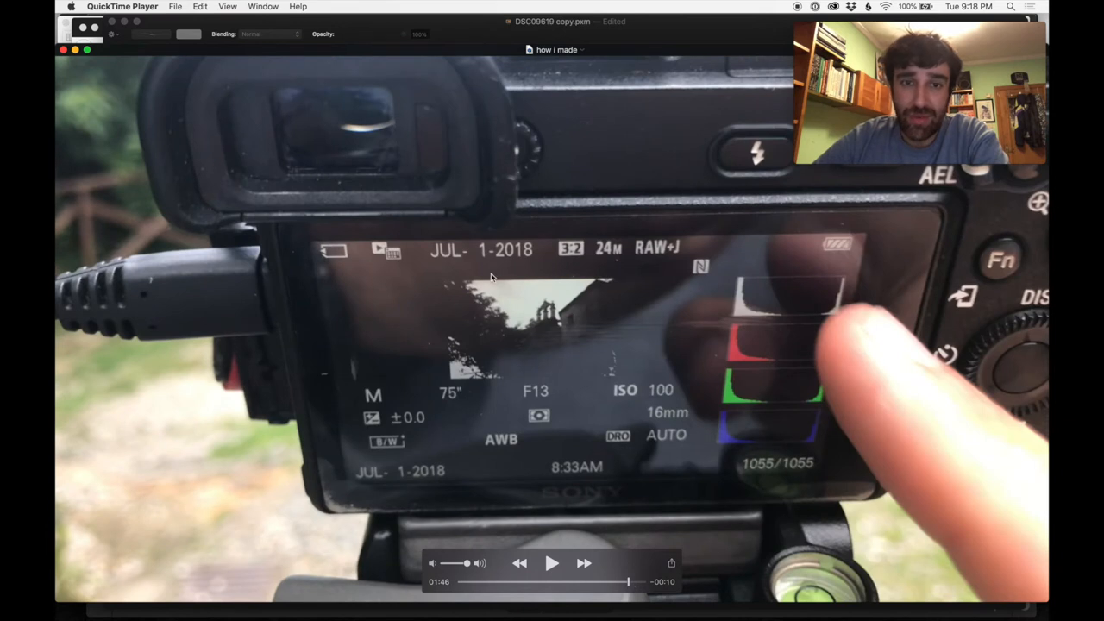
mouse_move(848, 279)
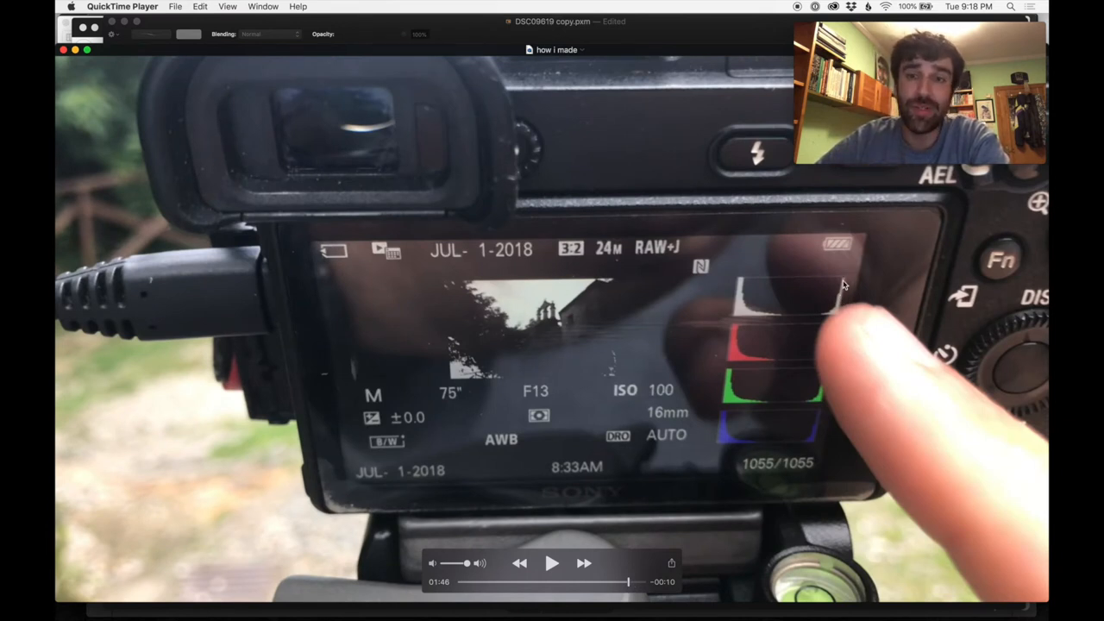
mouse_move(399, 175)
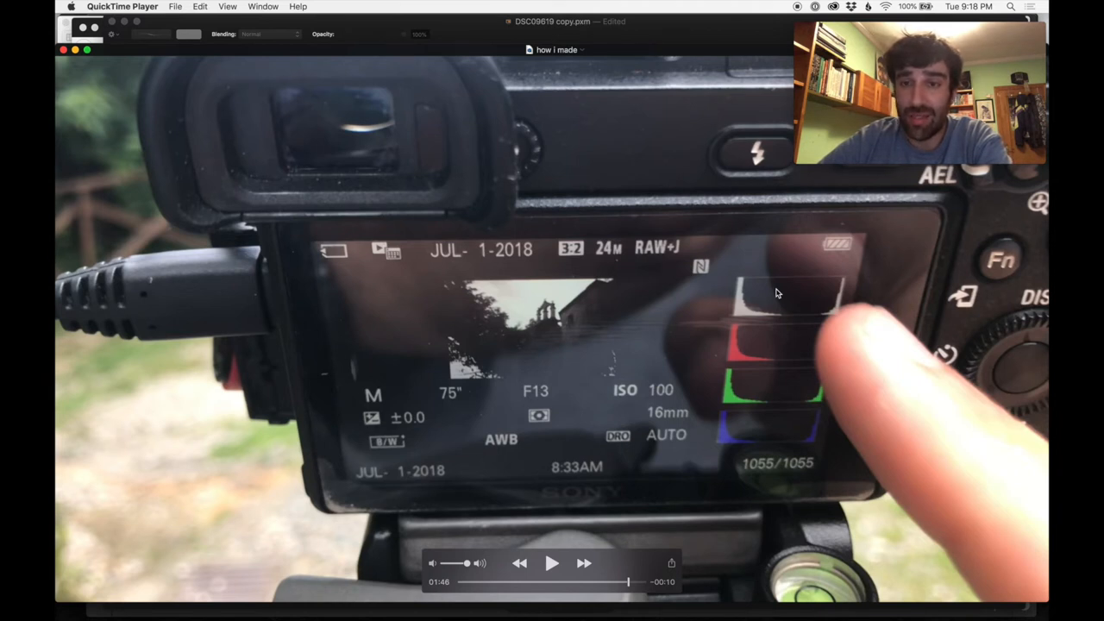
mouse_move(847, 284)
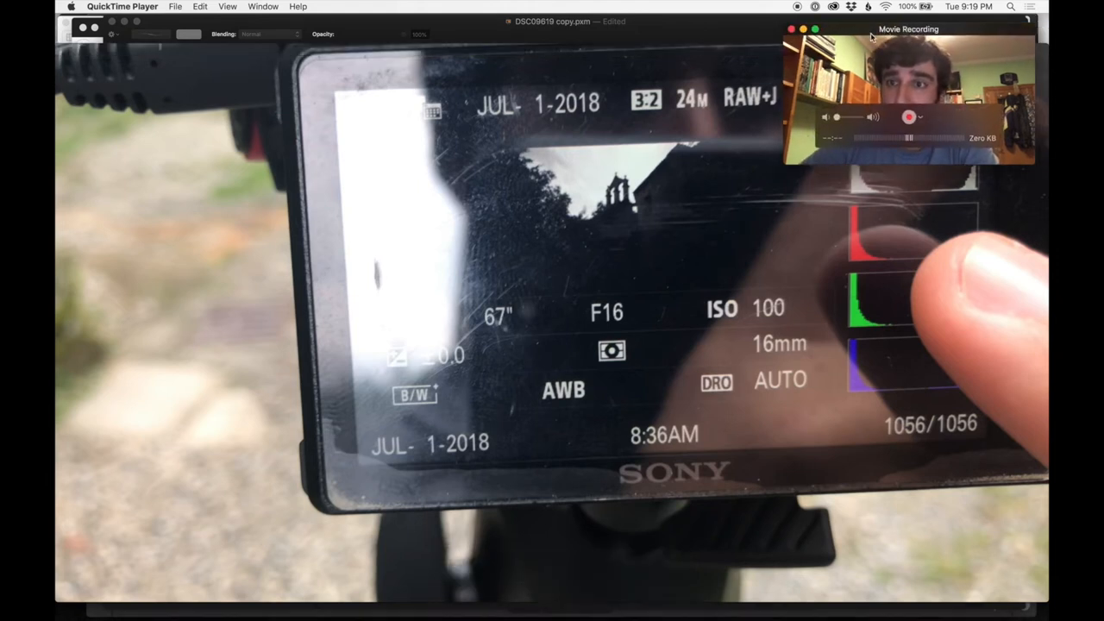
Drag the Movie Recording window aside and back
drag(908, 28, 742, 71)
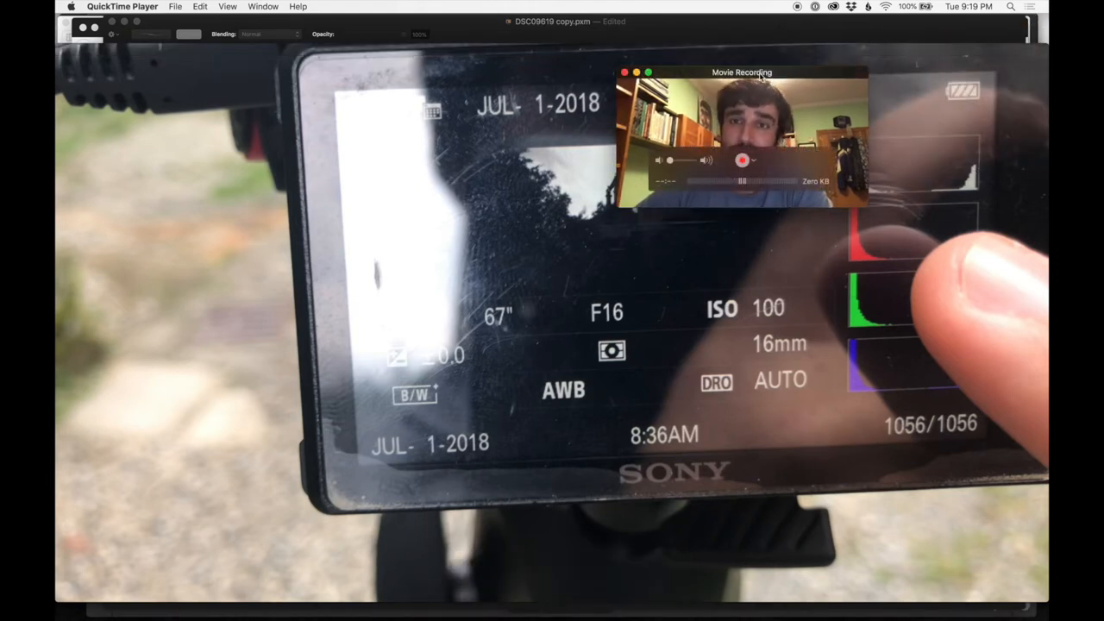
drag(741, 72, 903, 25)
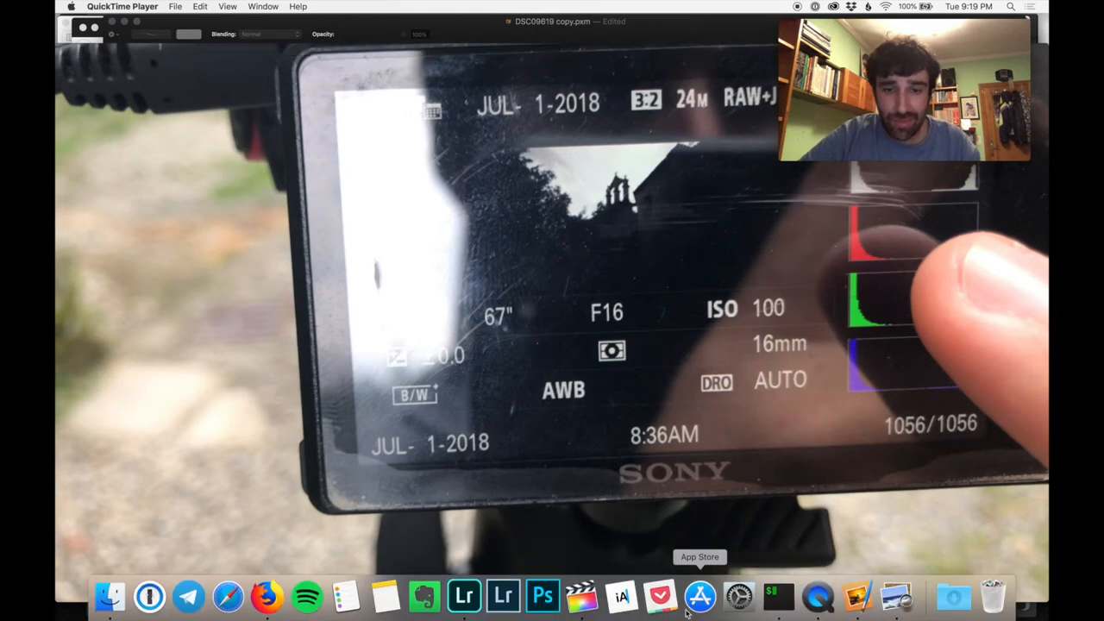
mouse_move(464, 595)
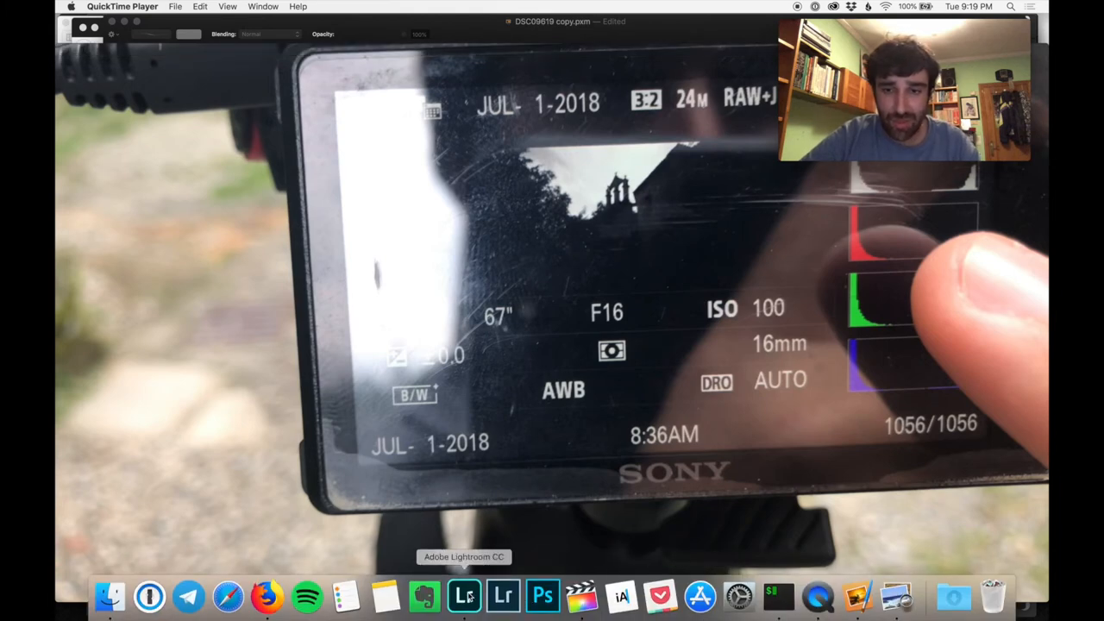
Switch to Lightroom CC with the colour church arch photo shown large
click(464, 595)
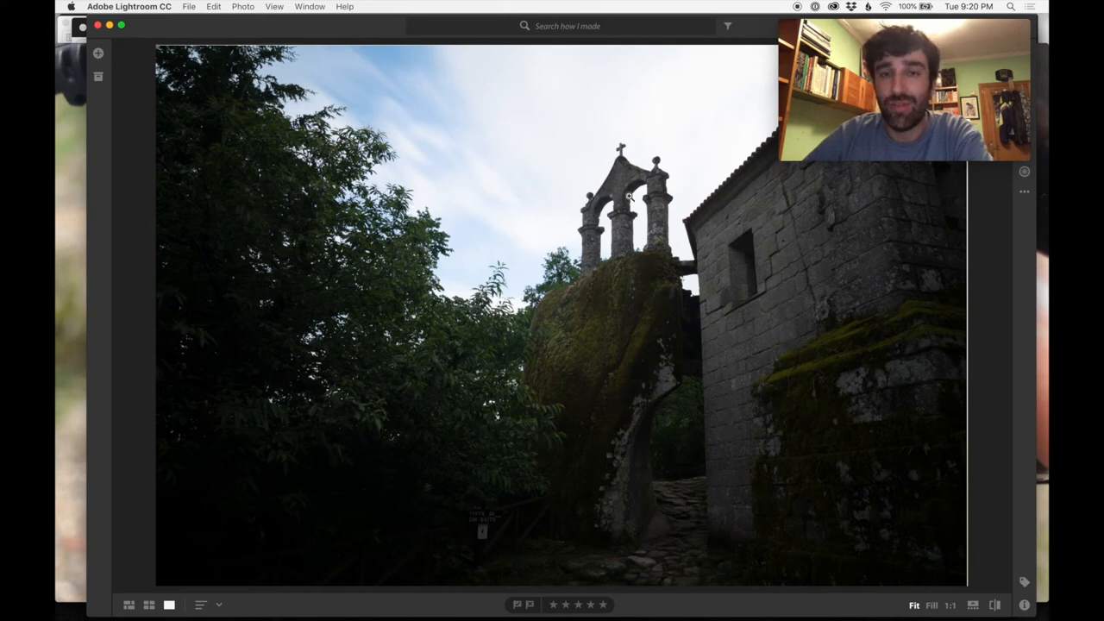
mouse_move(645, 123)
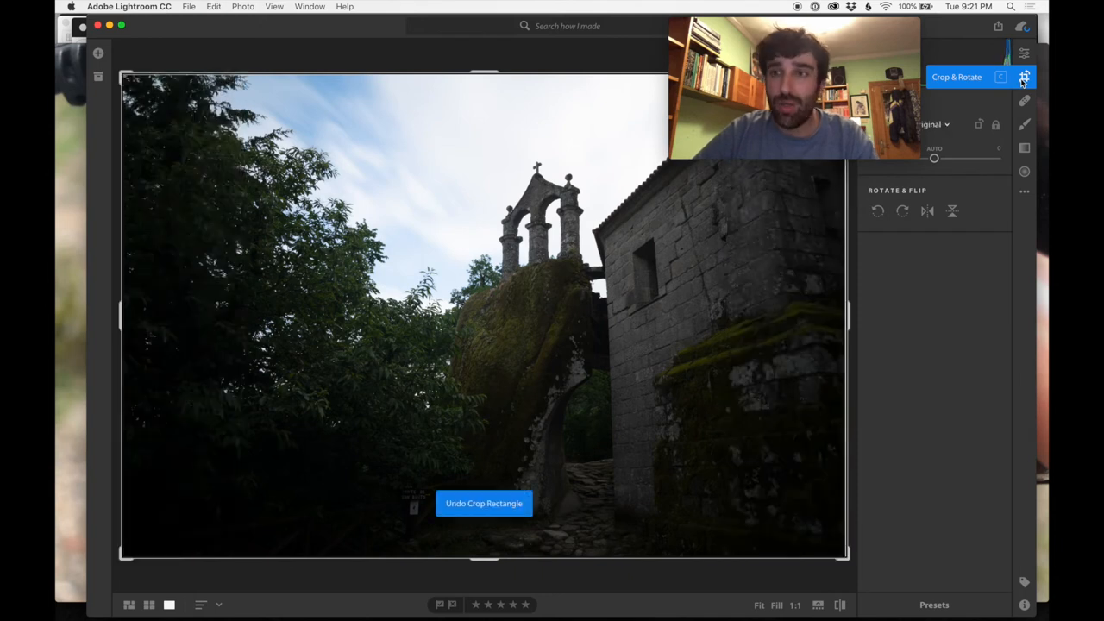
Select a tool in the right toolbar to start editing the arch photo
click(1024, 77)
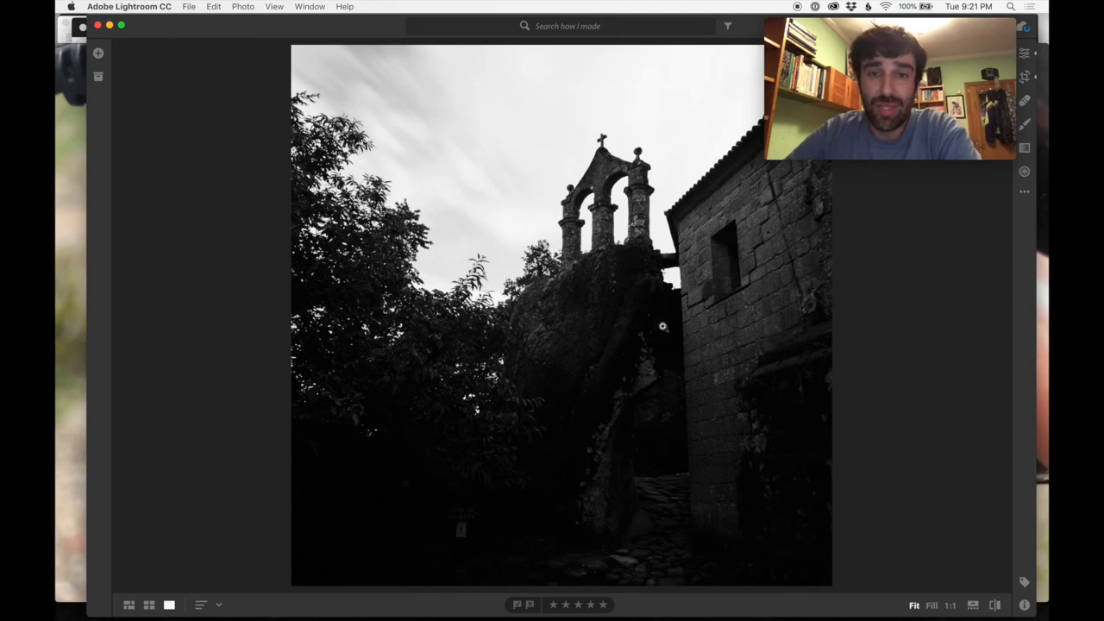
mouse_move(571, 405)
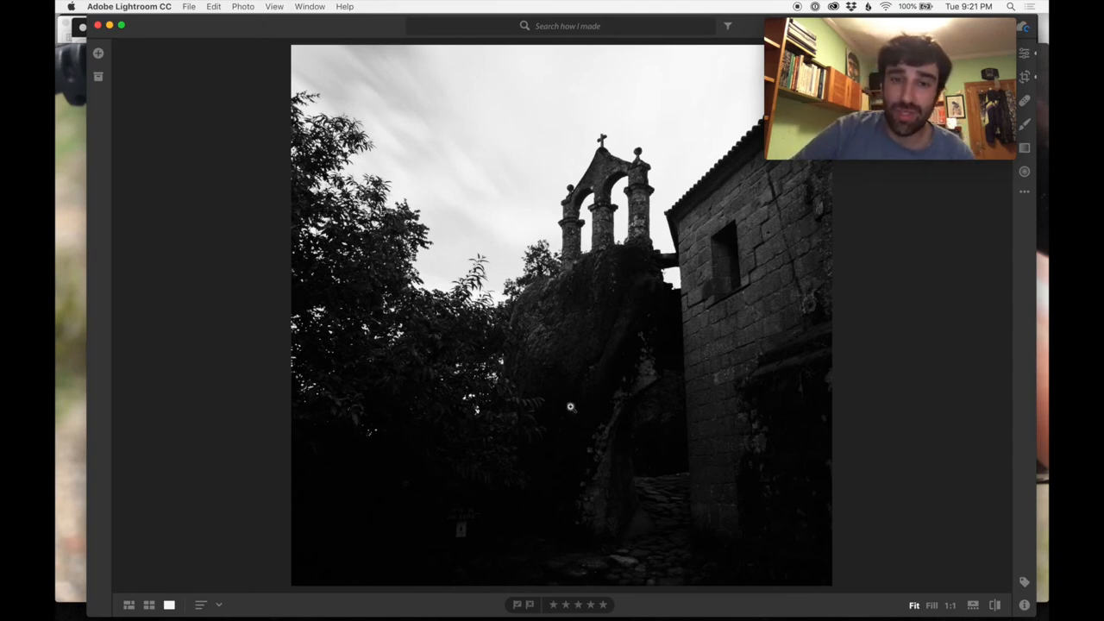
mouse_move(608, 258)
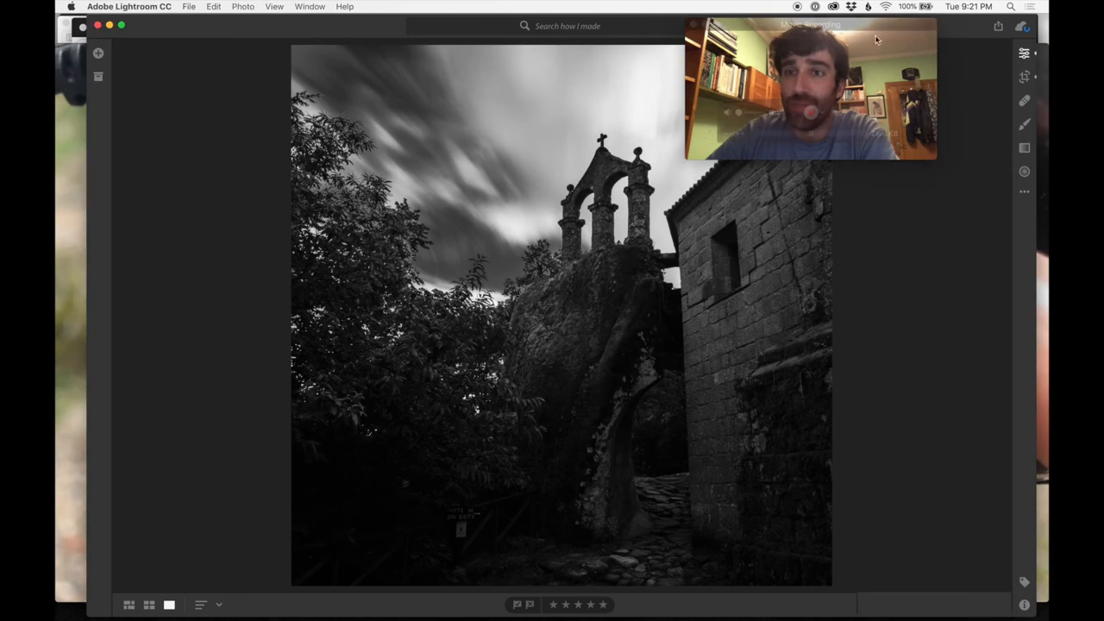
Start the local Brush to brighten the gate's lighter rock and the stone path
click(1024, 54)
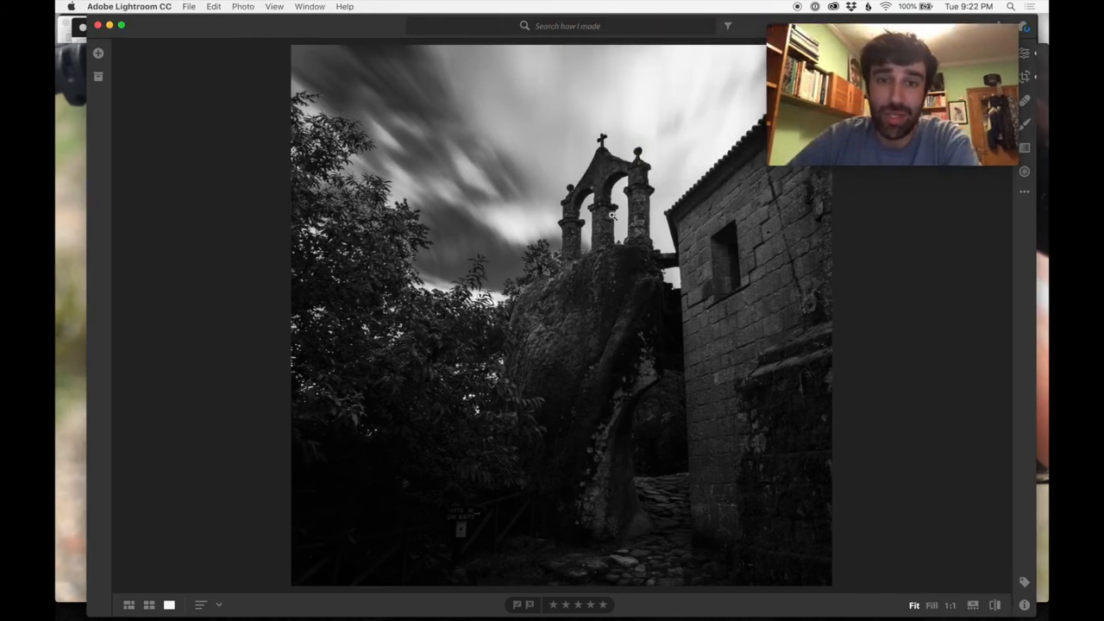
mouse_move(358, 80)
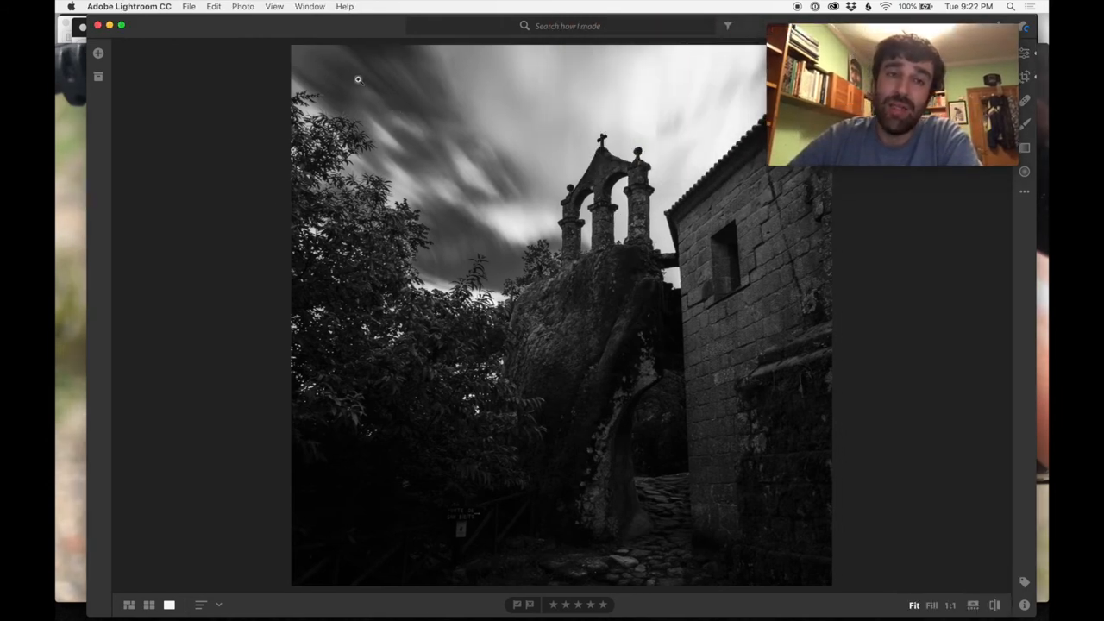
mouse_move(403, 132)
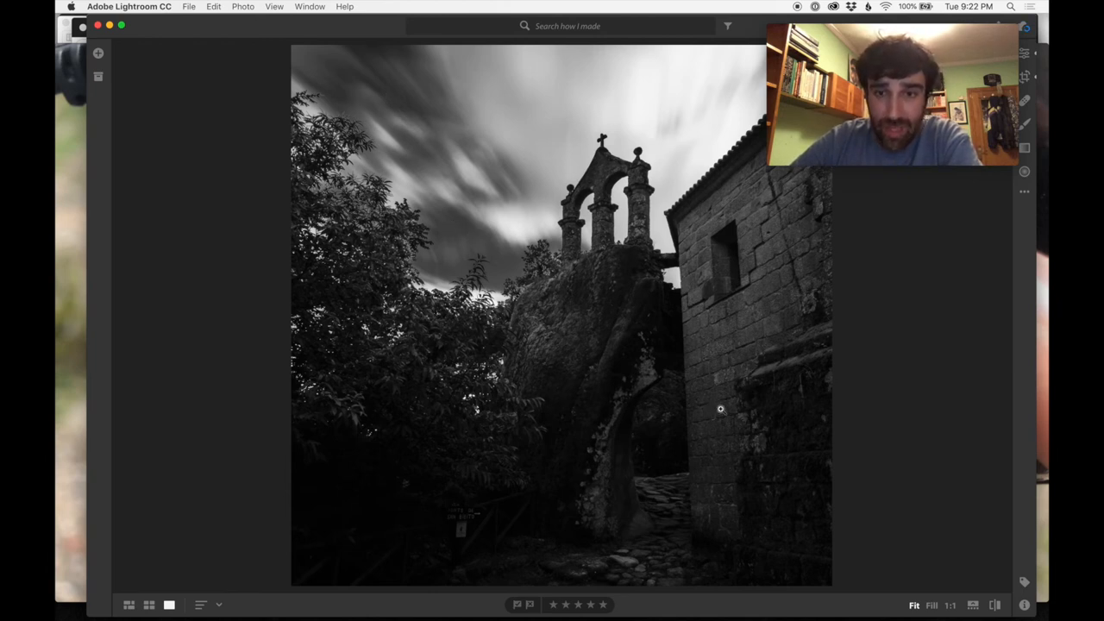
mouse_move(914, 288)
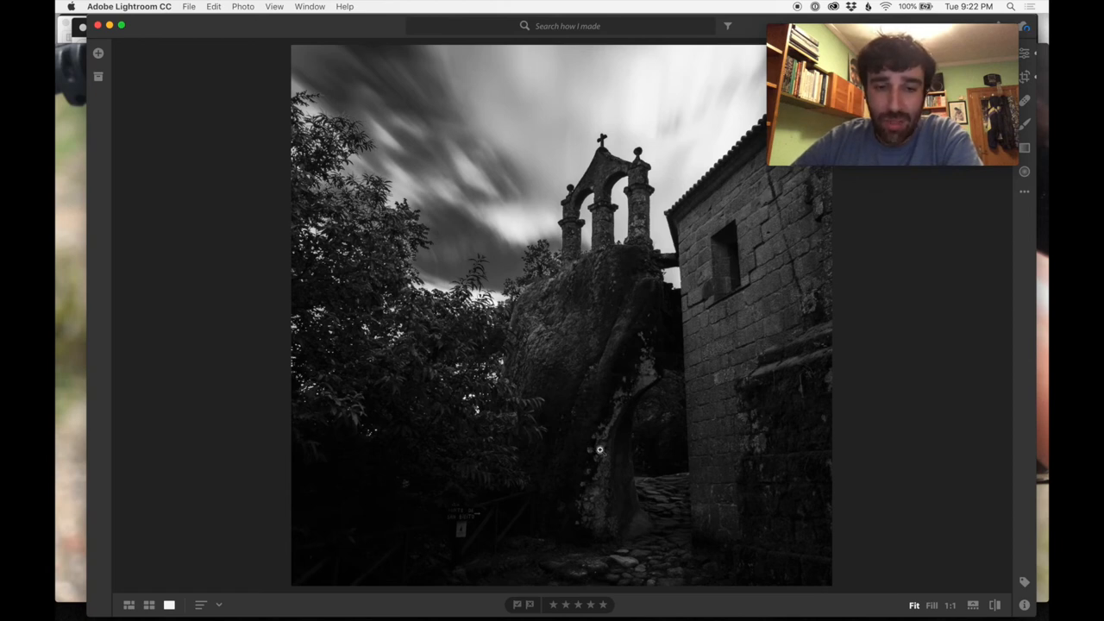
mouse_move(655, 371)
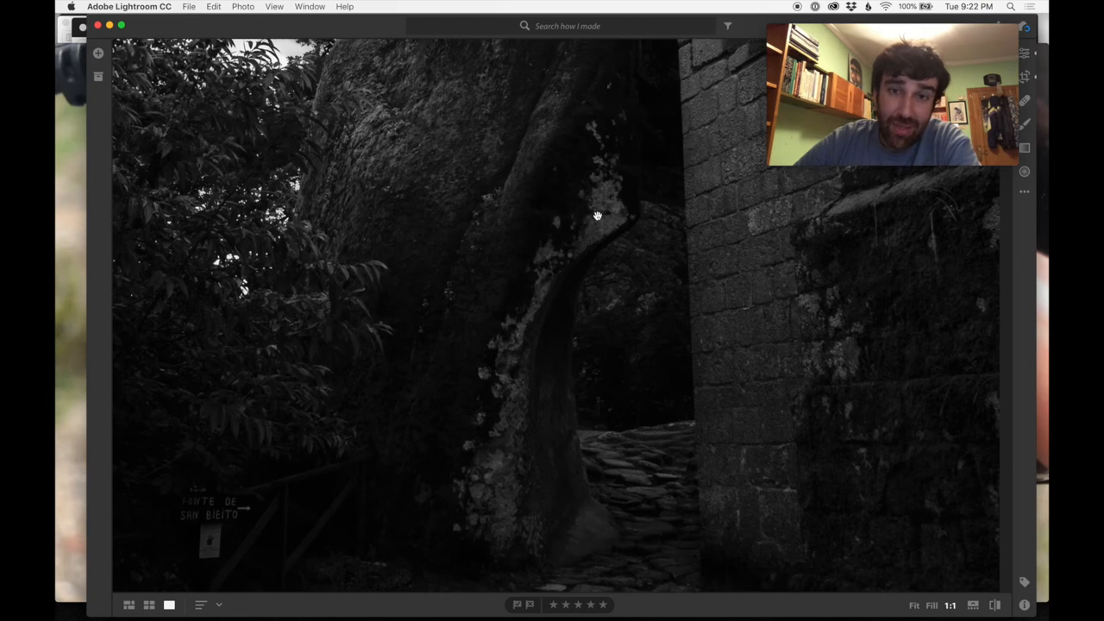
mouse_move(521, 213)
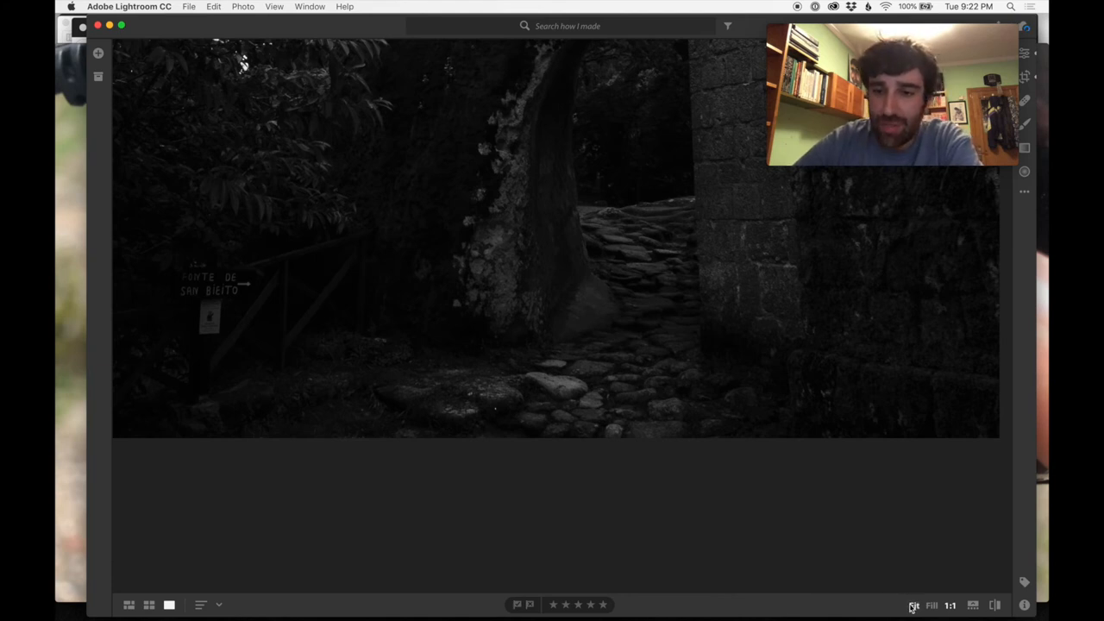
Switch from the 1:1 gate close-up to the Fit view of the whole church photo
click(913, 604)
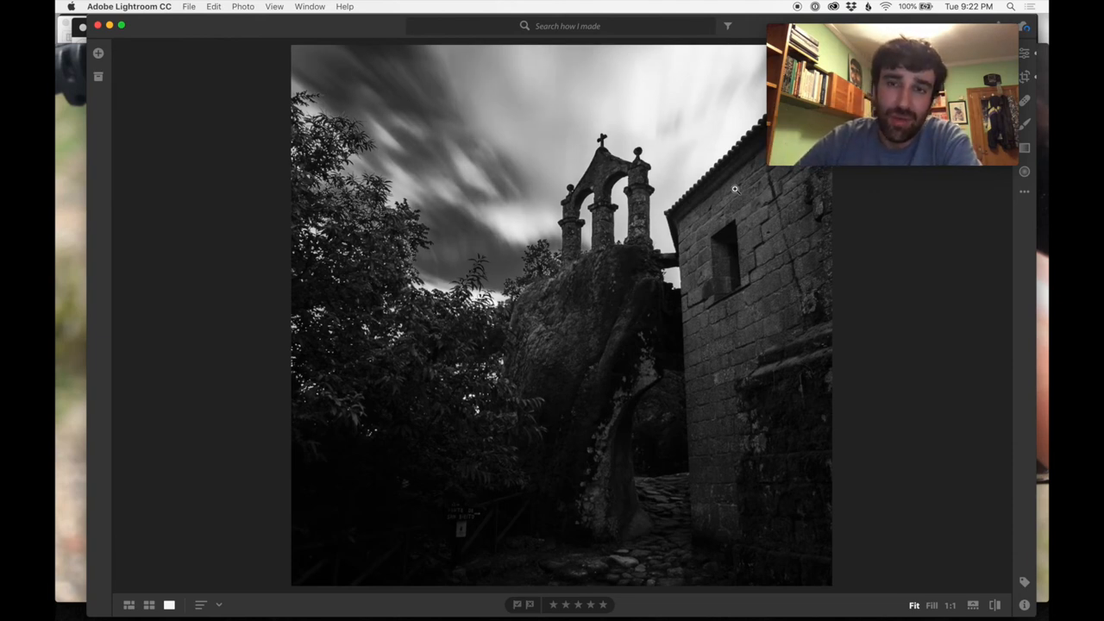
mouse_move(645, 119)
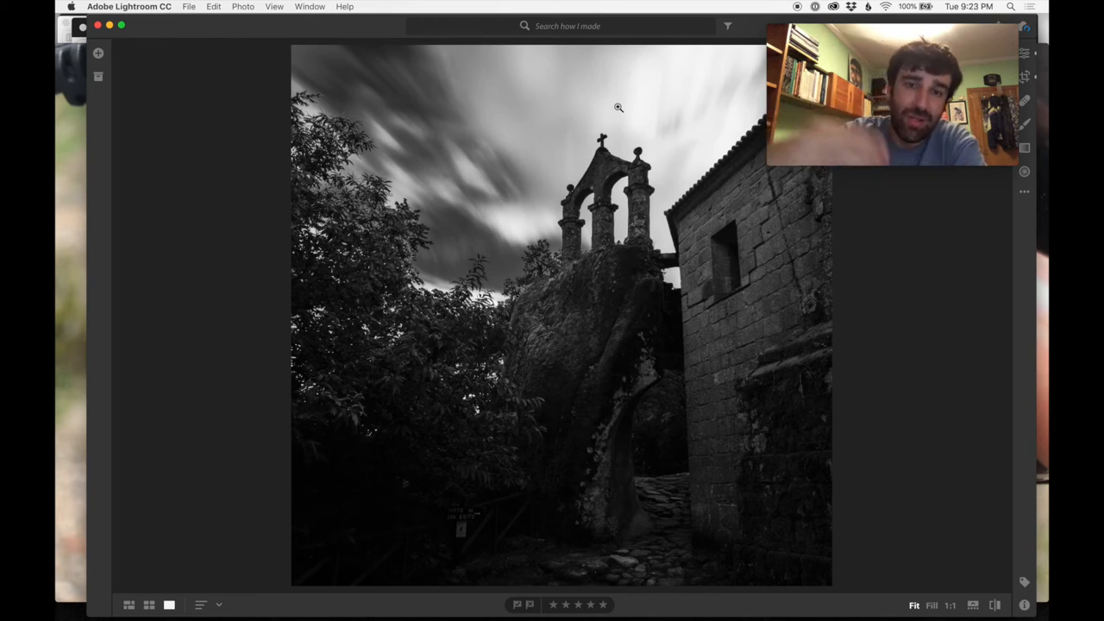
mouse_move(660, 337)
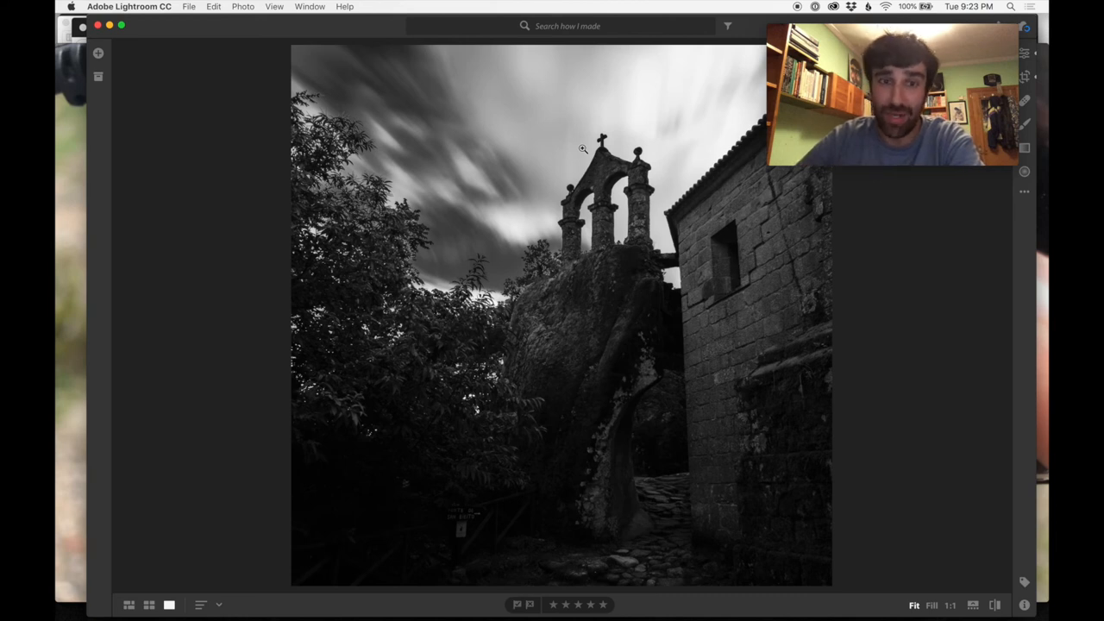
mouse_move(569, 169)
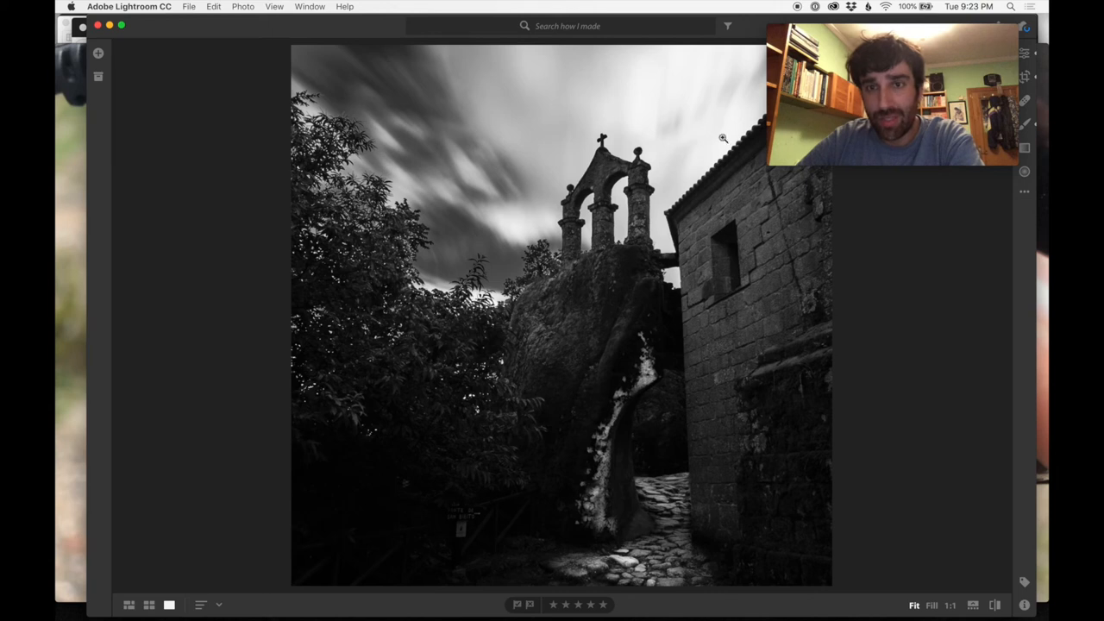
mouse_move(702, 145)
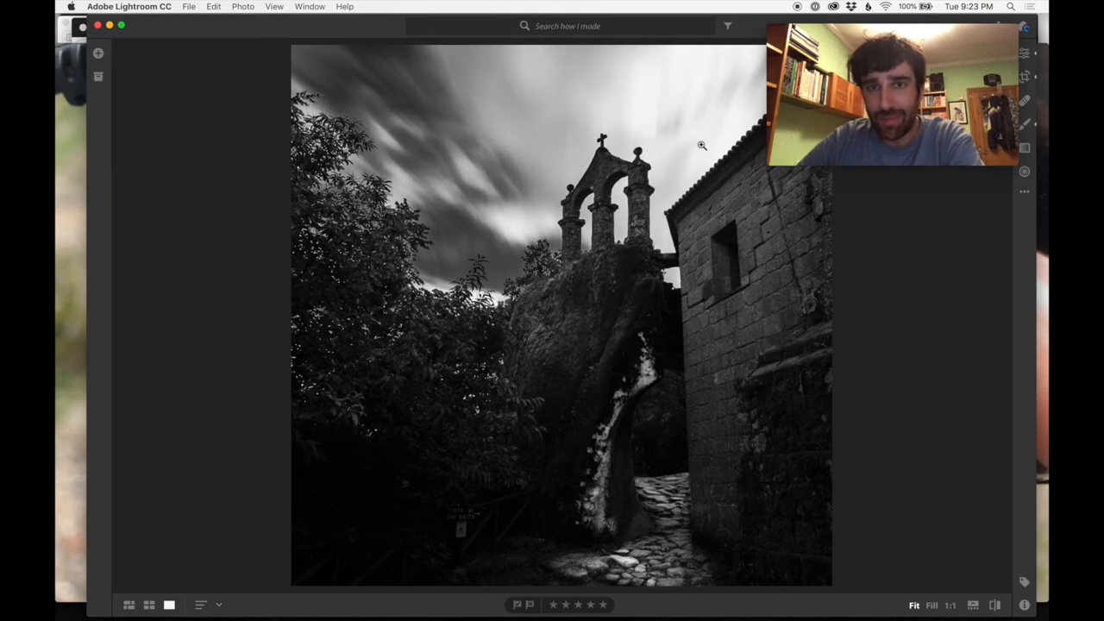